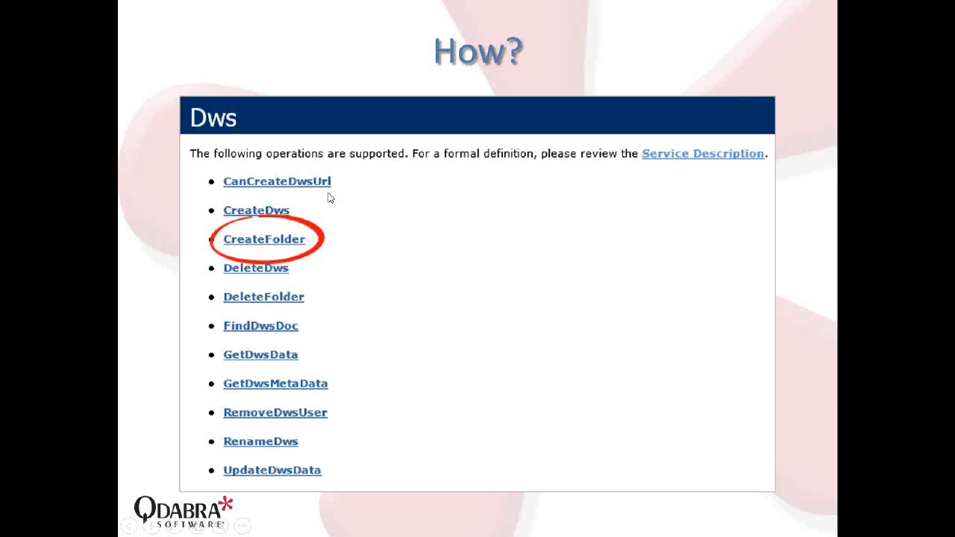
pyautogui.moveTo(362, 205)
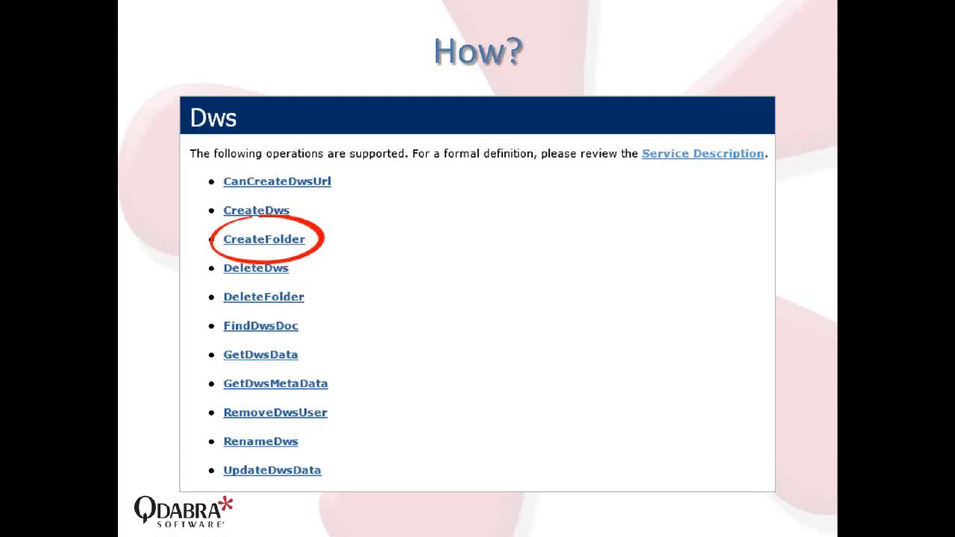
# Exit the PowerPoint slideshow and return to the empty WebinarKits library
pyautogui.press('Right')
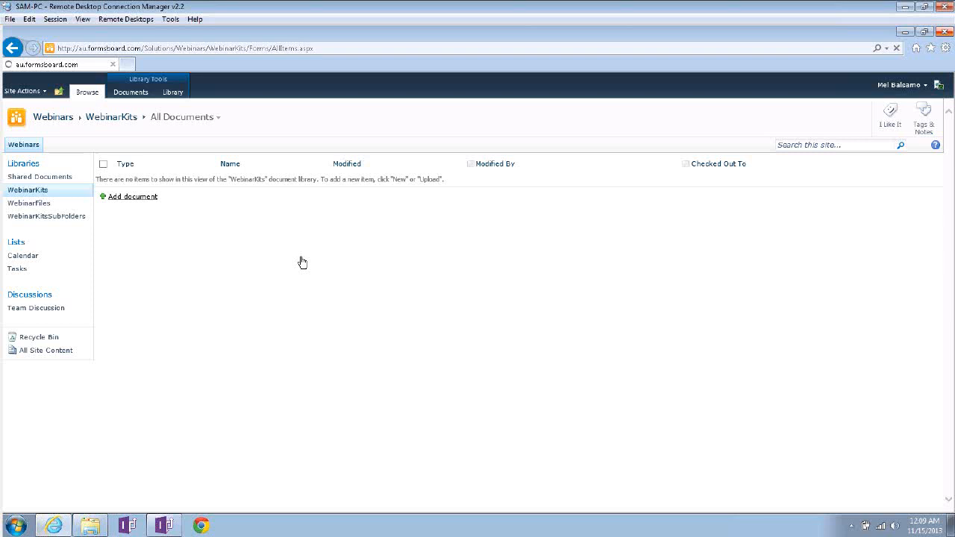
# Start a new form with Topic 'Save Attachments into Subfolders for each Form' and Presenter 'Mel Balsamo'
pyautogui.click(133, 196)
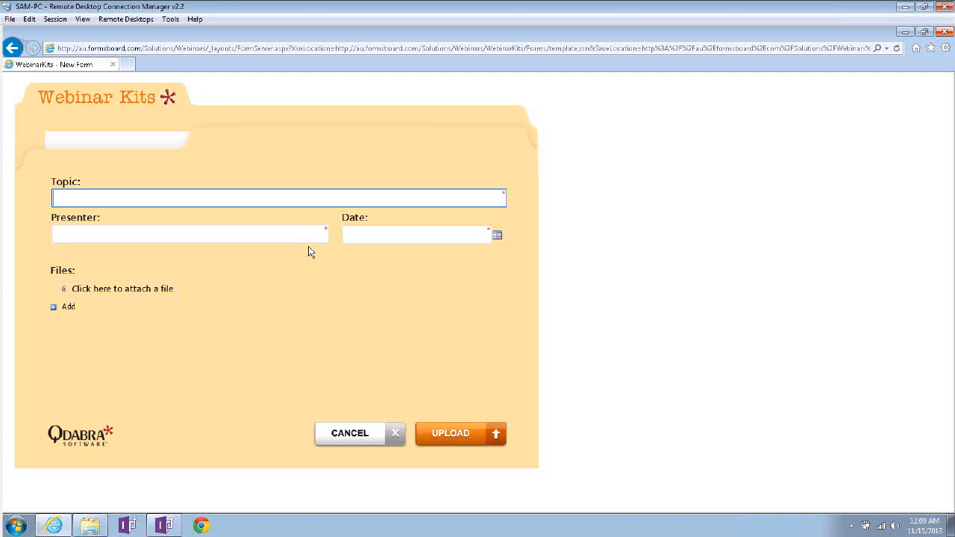
pyautogui.click(278, 197)
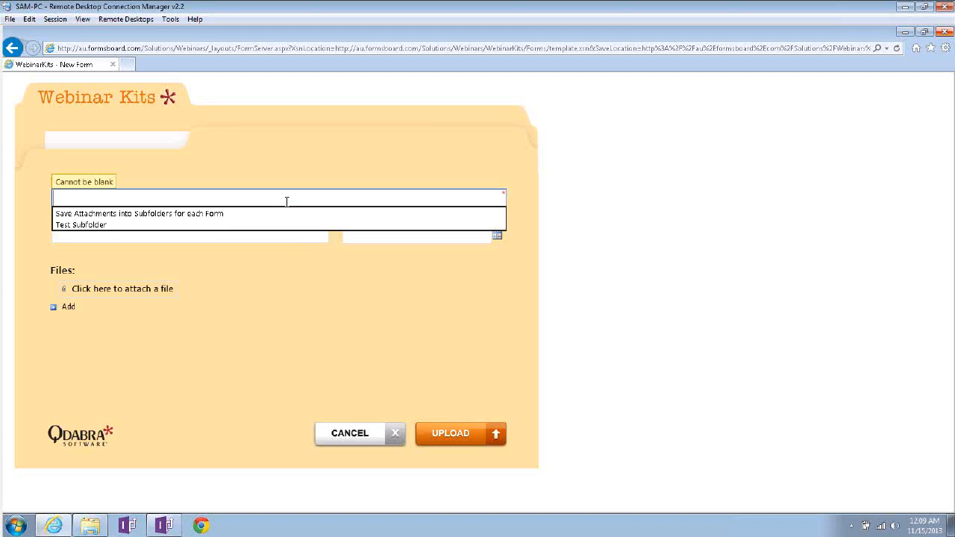
pyautogui.click(143, 213)
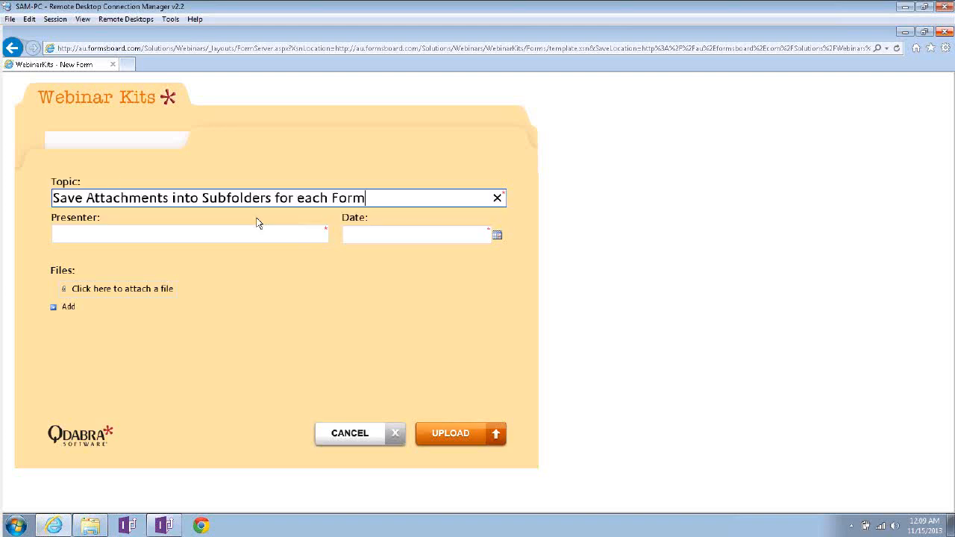
pyautogui.click(189, 234)
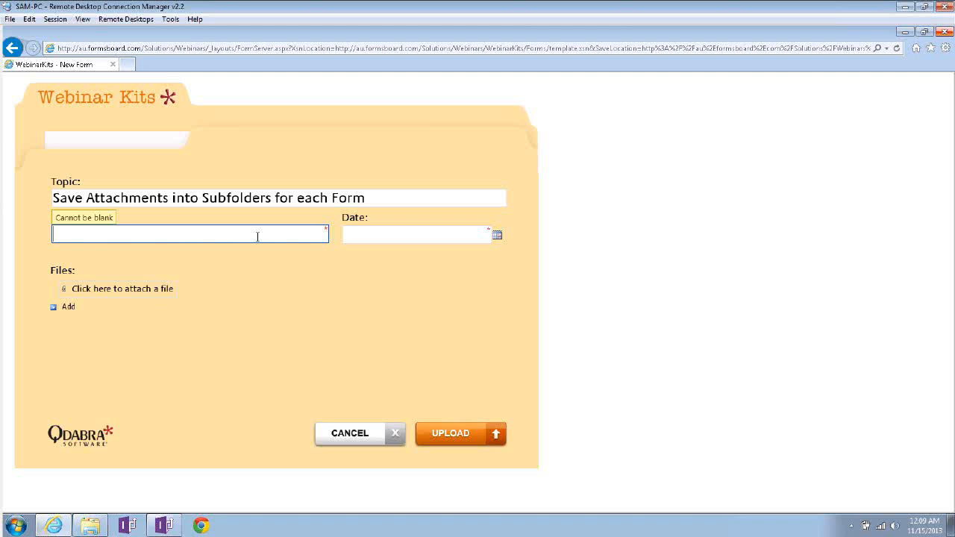
pyautogui.click(188, 234)
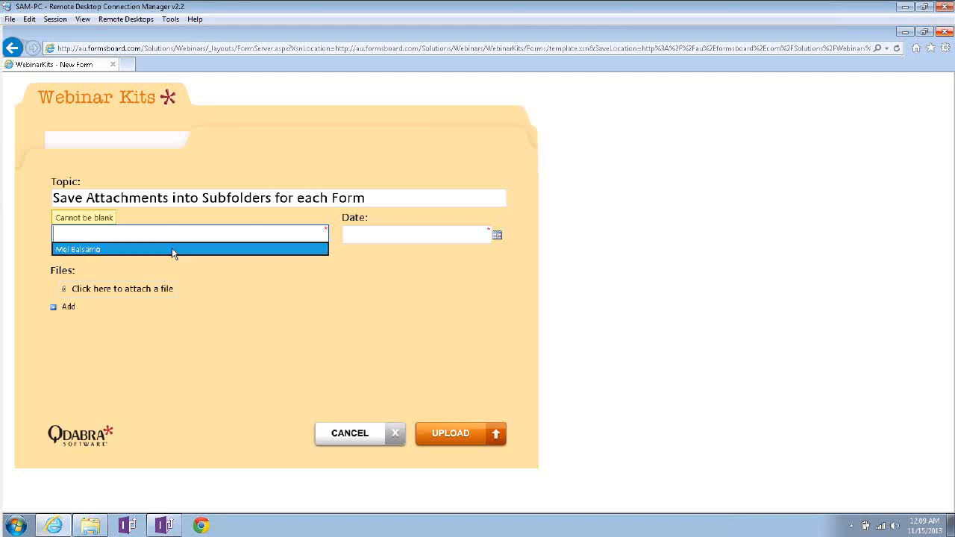
pyautogui.click(79, 249)
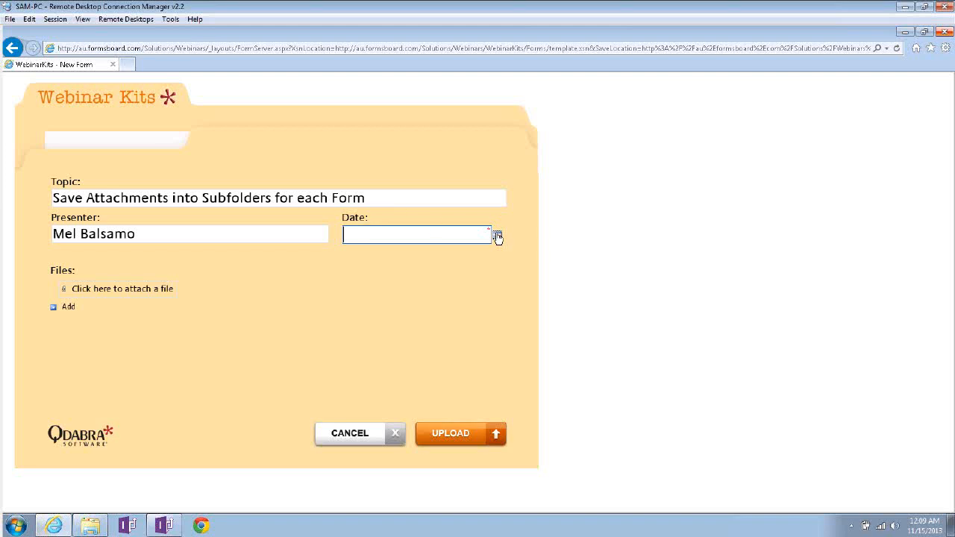
# Pick 11/14/2013 from the Date calendar, briefly switching to 11/21/2013 and back
pyautogui.click(496, 234)
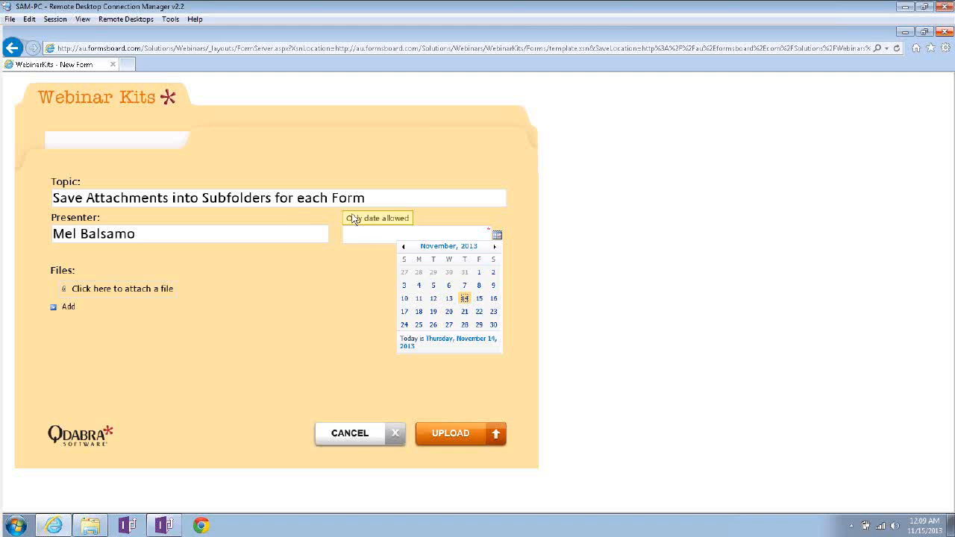
pyautogui.moveTo(267, 207)
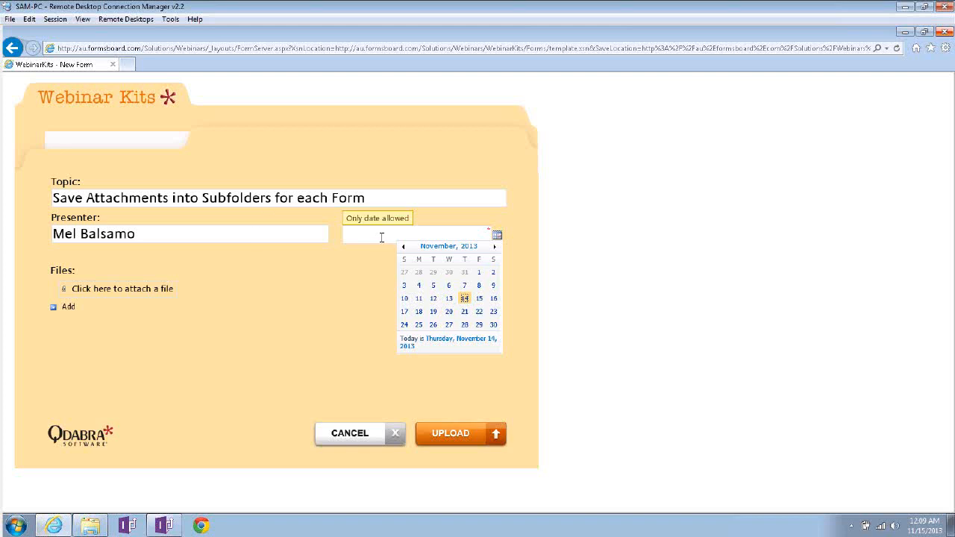
pyautogui.moveTo(368, 251)
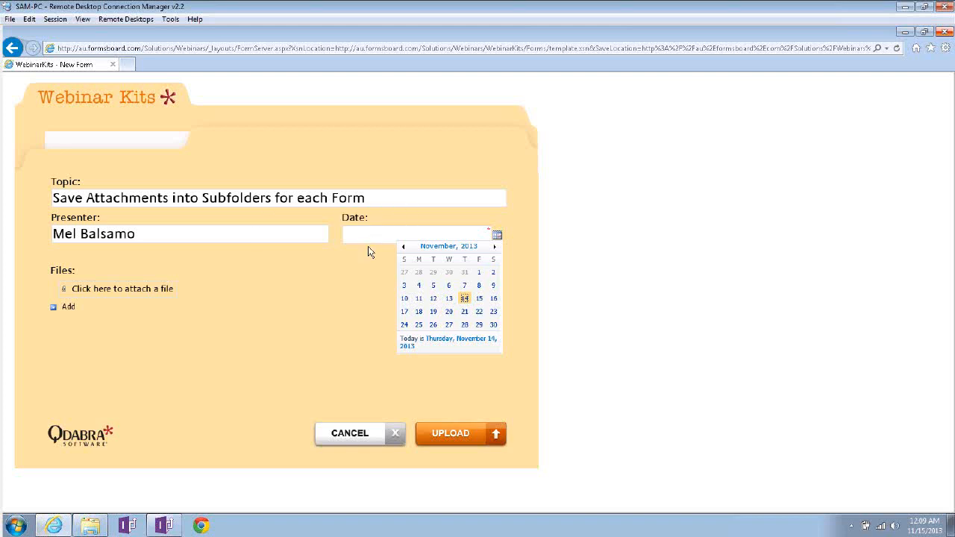
pyautogui.moveTo(456, 308)
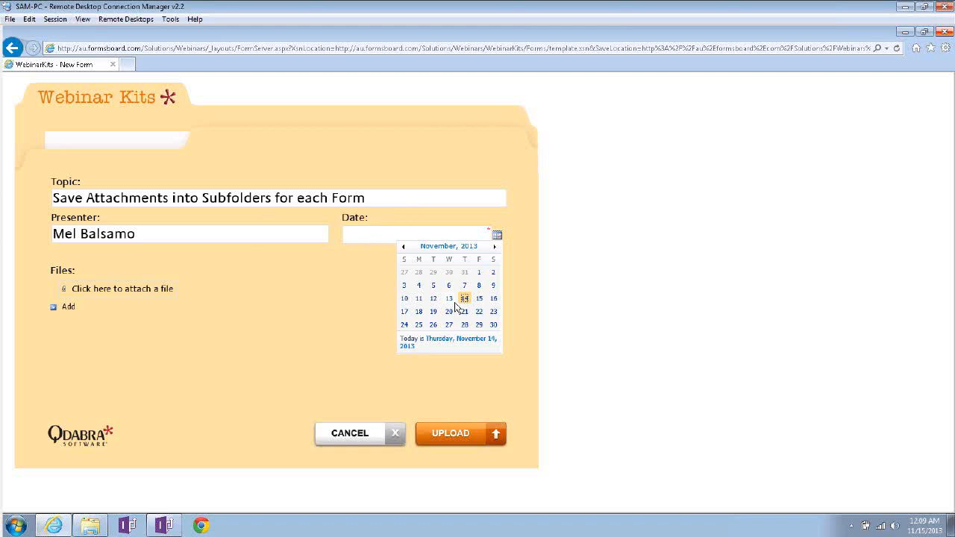
pyautogui.moveTo(396, 274)
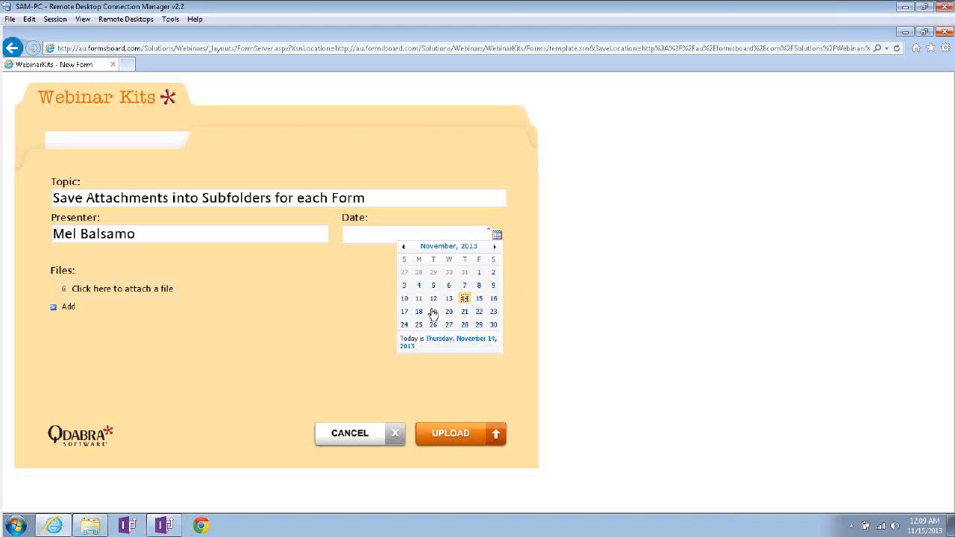
pyautogui.moveTo(456, 307)
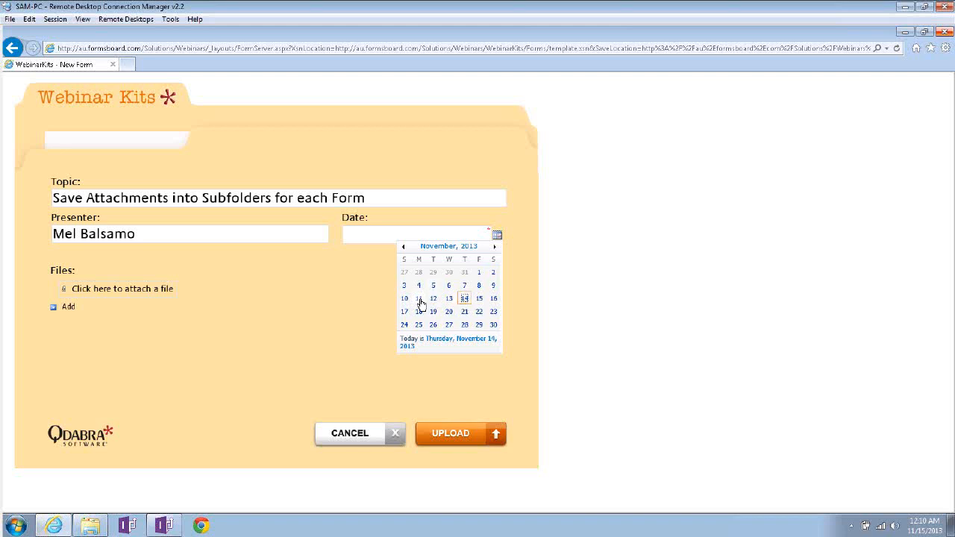
pyautogui.click(419, 297)
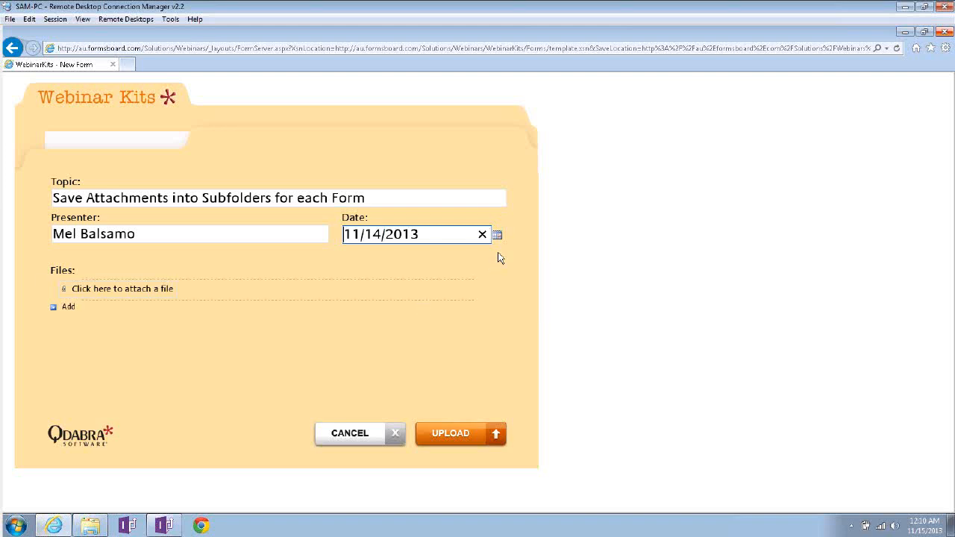
pyautogui.click(496, 235)
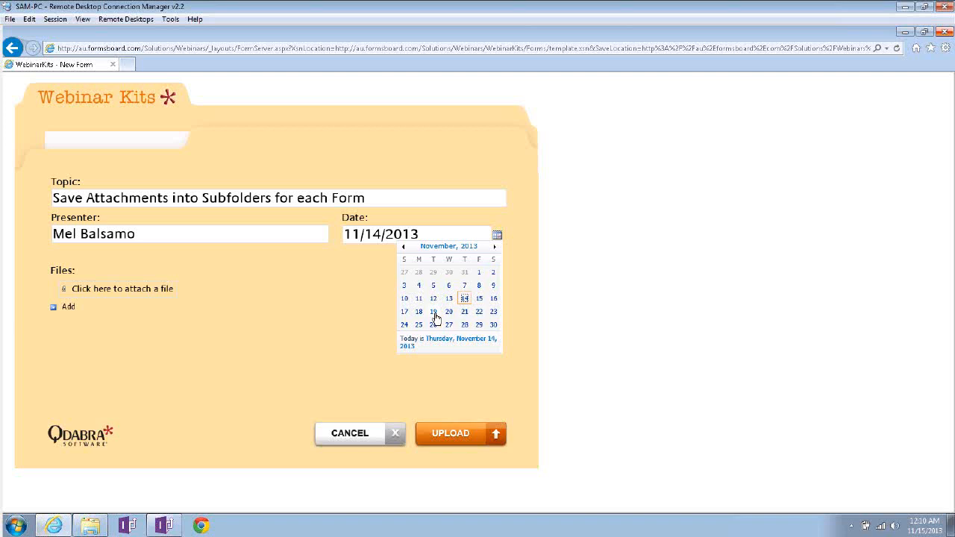
pyautogui.click(463, 311)
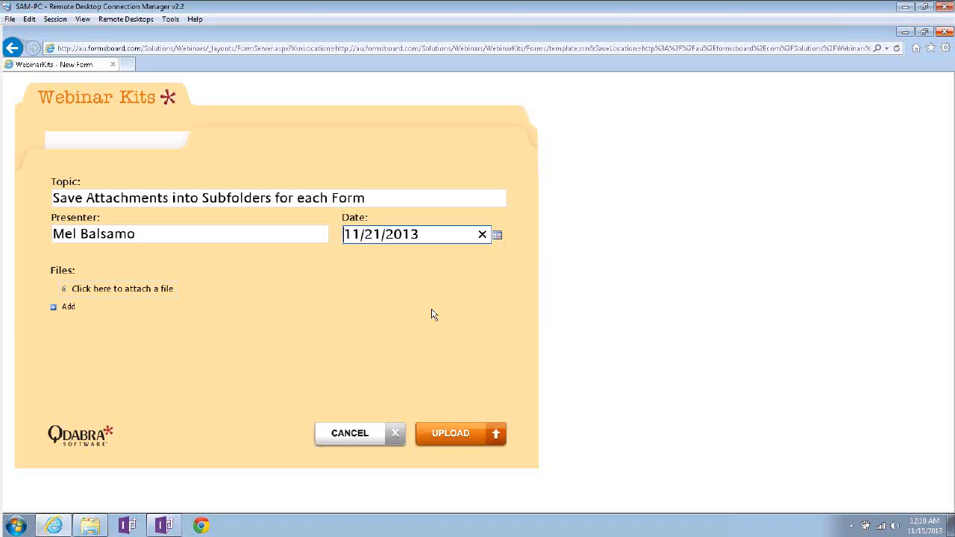
pyautogui.click(498, 235)
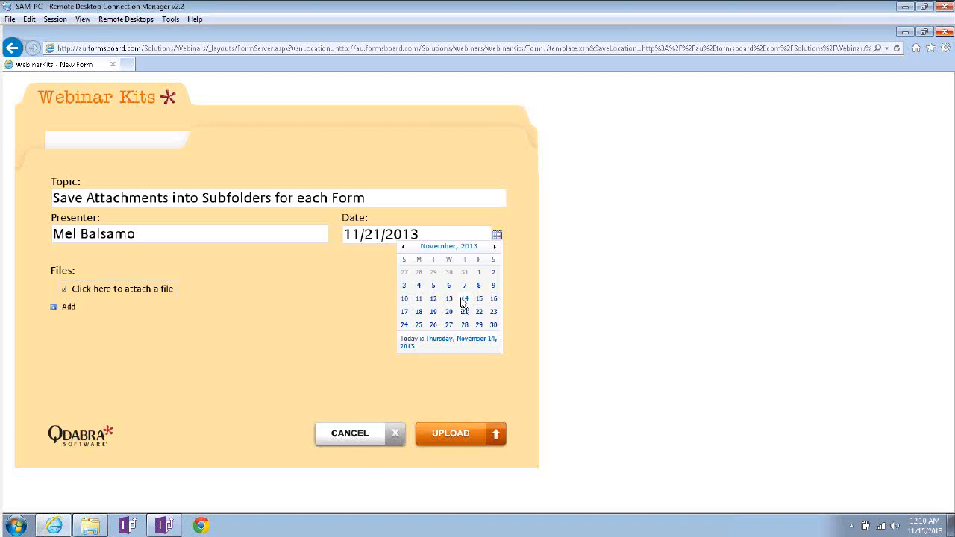
pyautogui.click(464, 297)
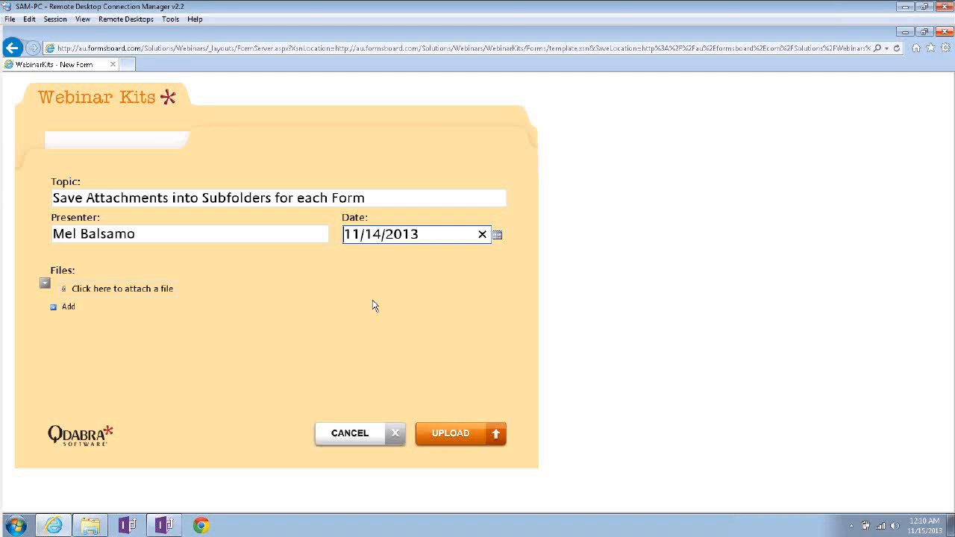
# Attach the 'Save Attachments into Subfolders for each Form' .pptx presentation to the form
pyautogui.click(122, 288)
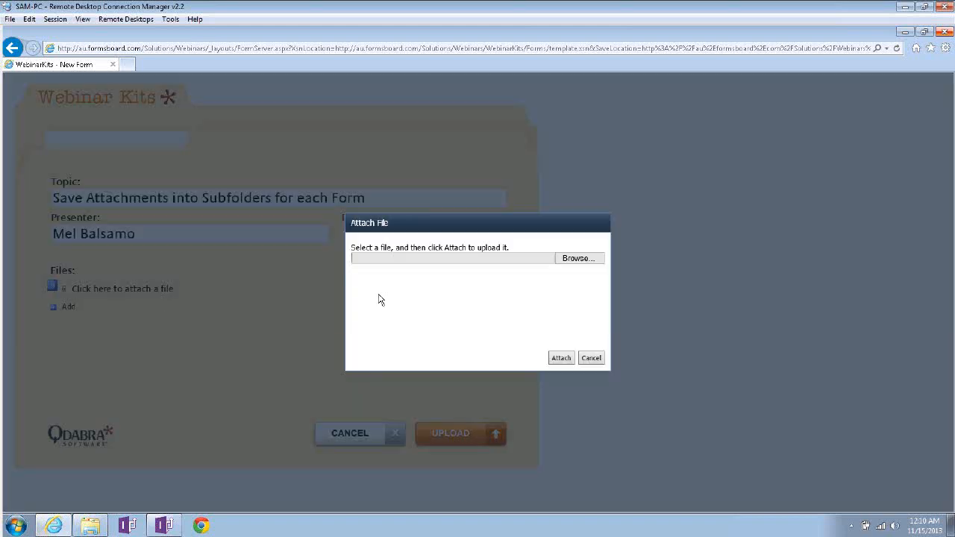
pyautogui.click(579, 257)
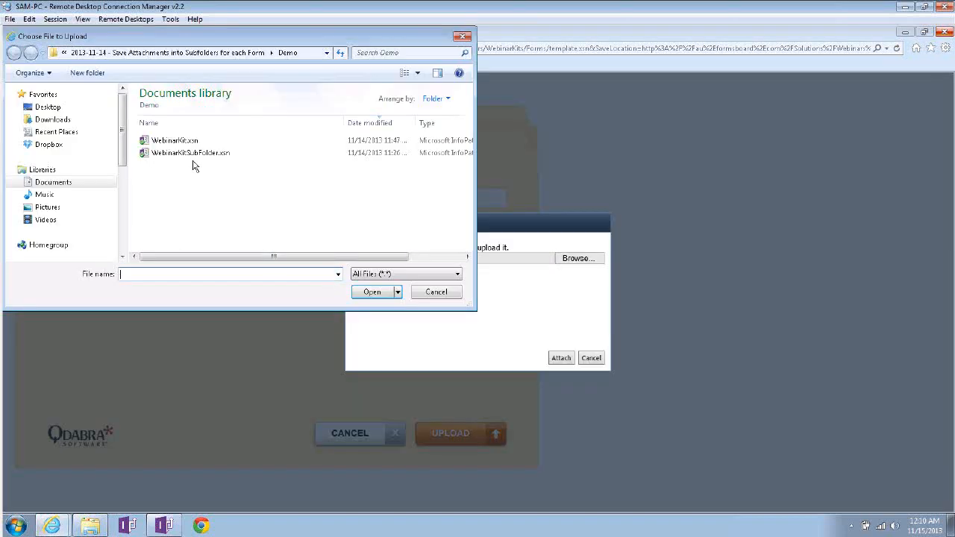
pyautogui.moveTo(176, 185)
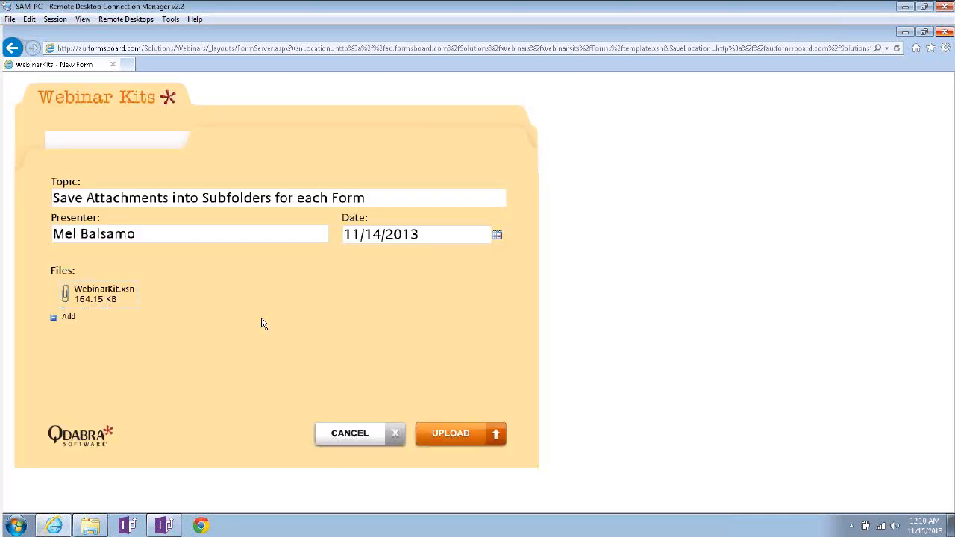
pyautogui.click(68, 316)
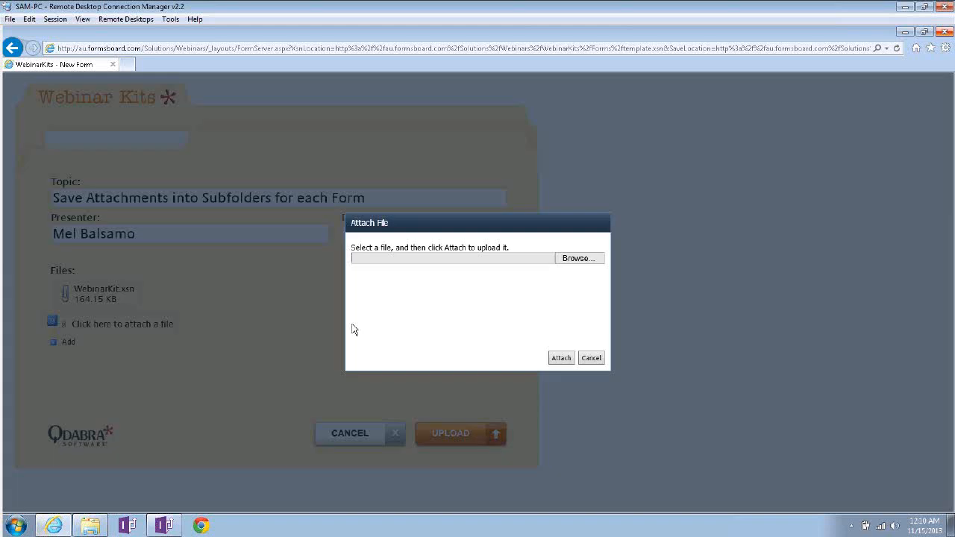
pyautogui.click(579, 257)
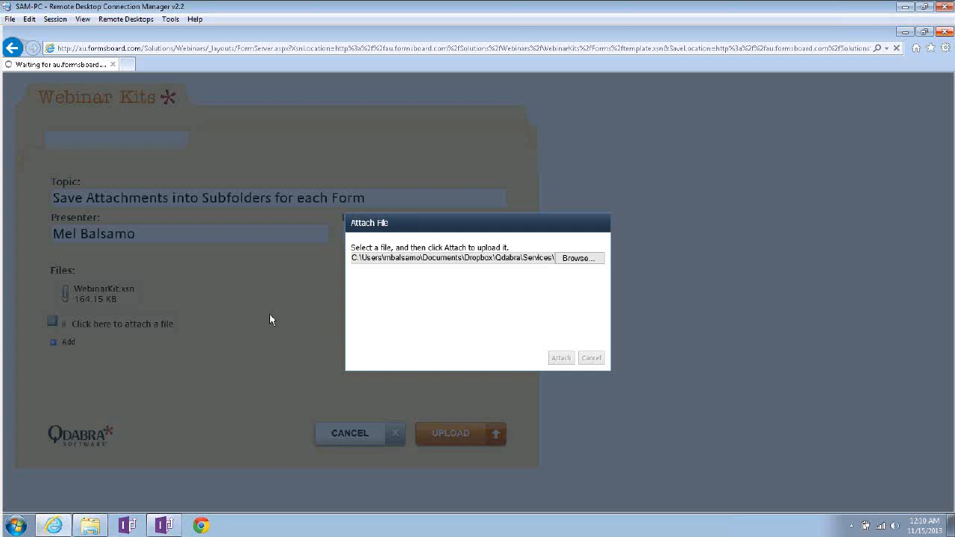
pyautogui.click(560, 358)
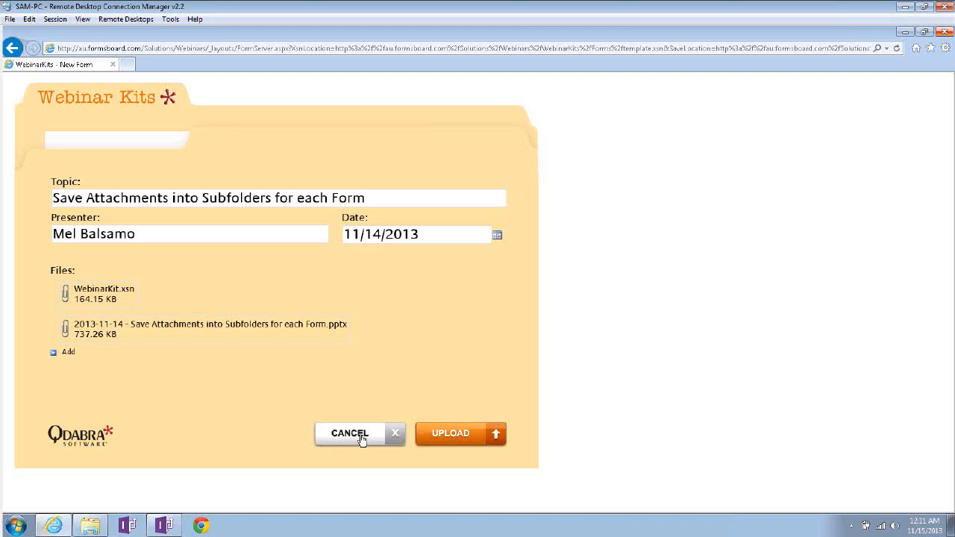
pyautogui.moveTo(472, 438)
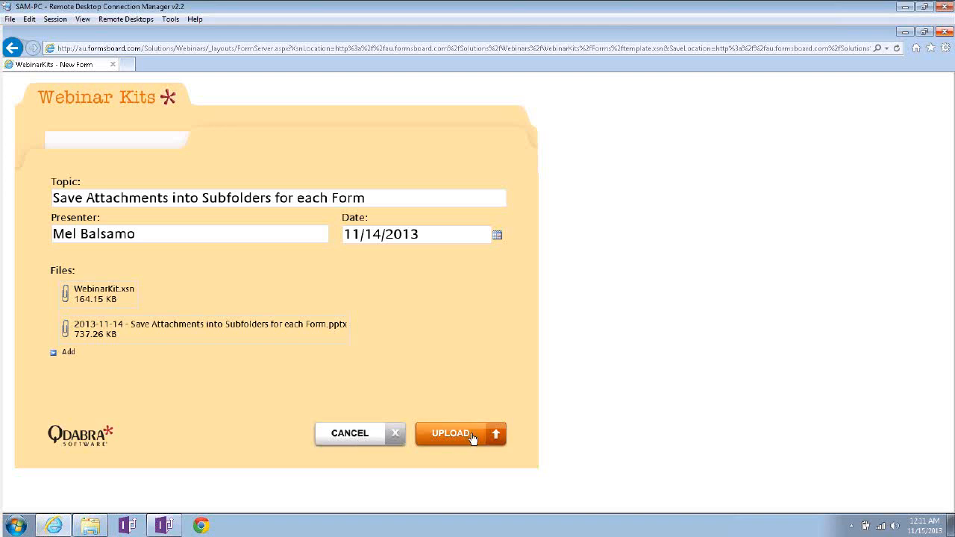
# Upload the form, then open WebinarFiles' 2013-11-14 folder holding both attached files
pyautogui.click(460, 433)
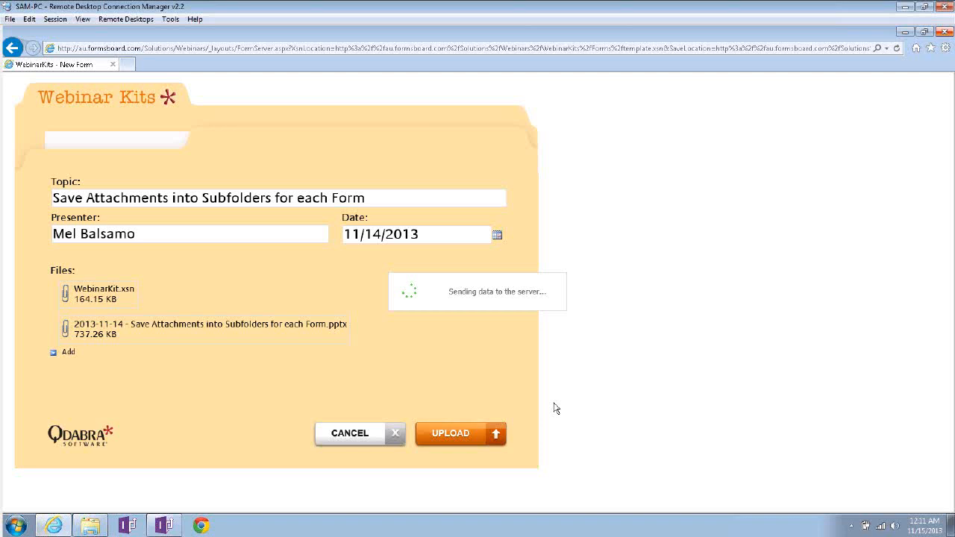
pyautogui.click(450, 434)
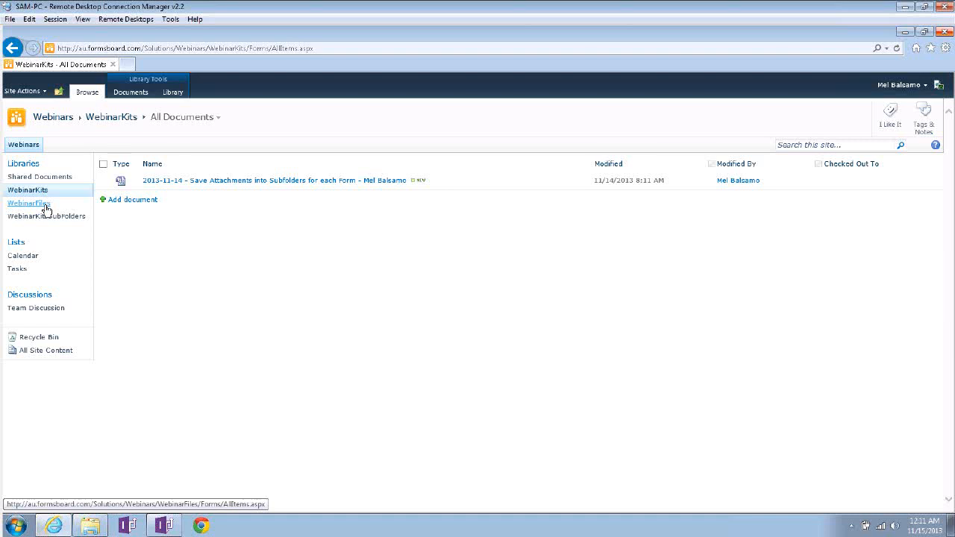
pyautogui.click(28, 203)
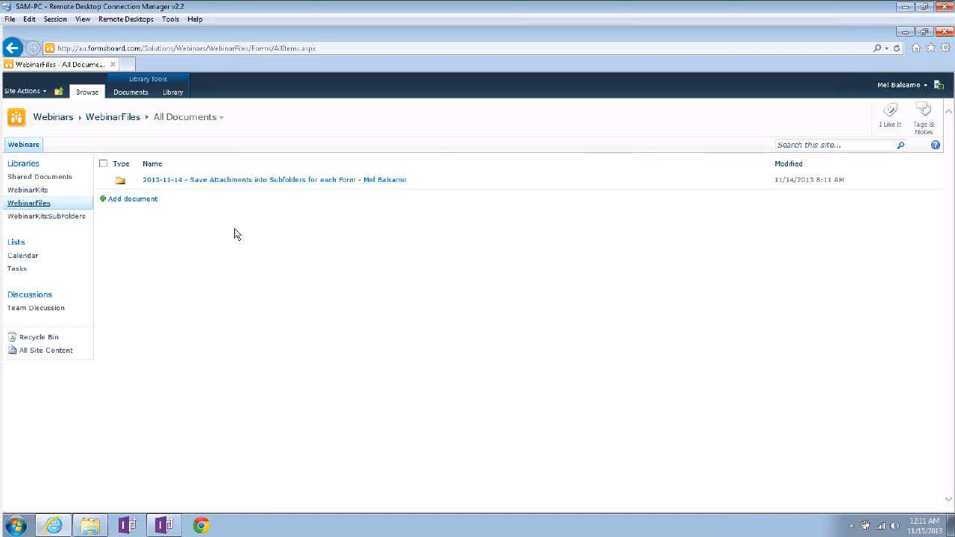
pyautogui.moveTo(232, 237)
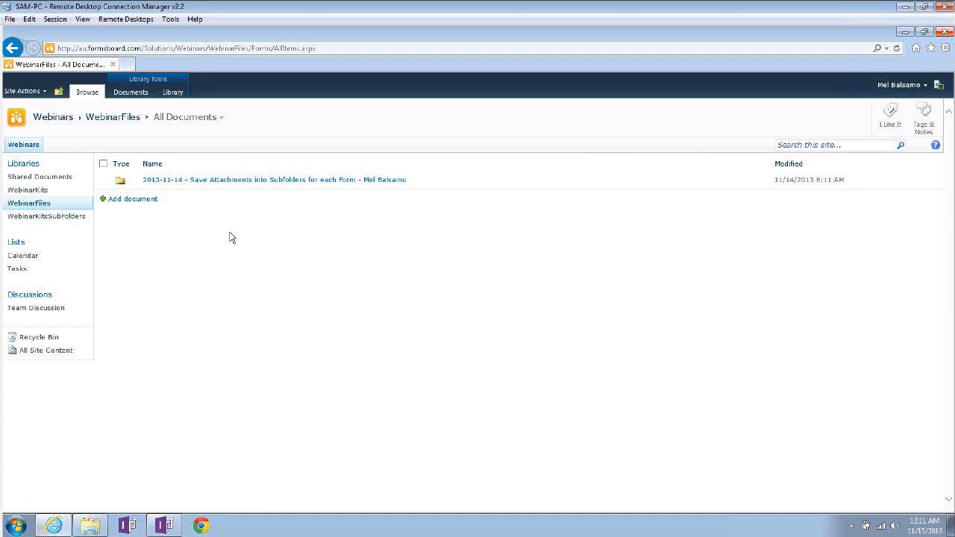
pyautogui.moveTo(253, 190)
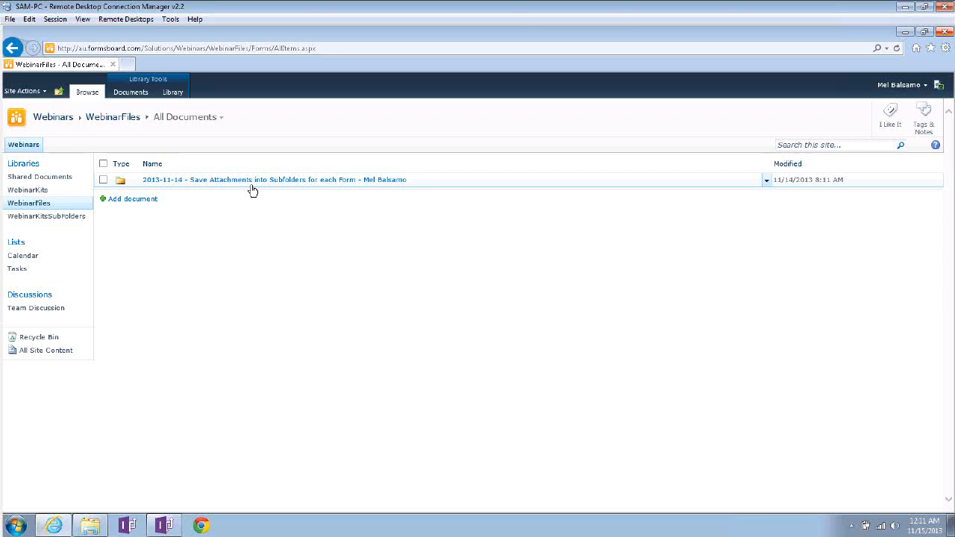
pyautogui.moveTo(161, 187)
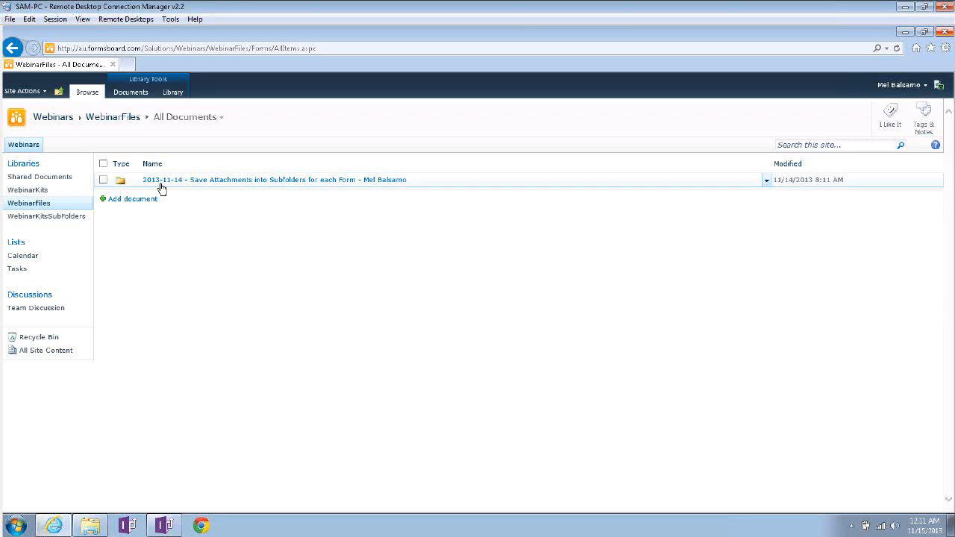
pyautogui.moveTo(263, 184)
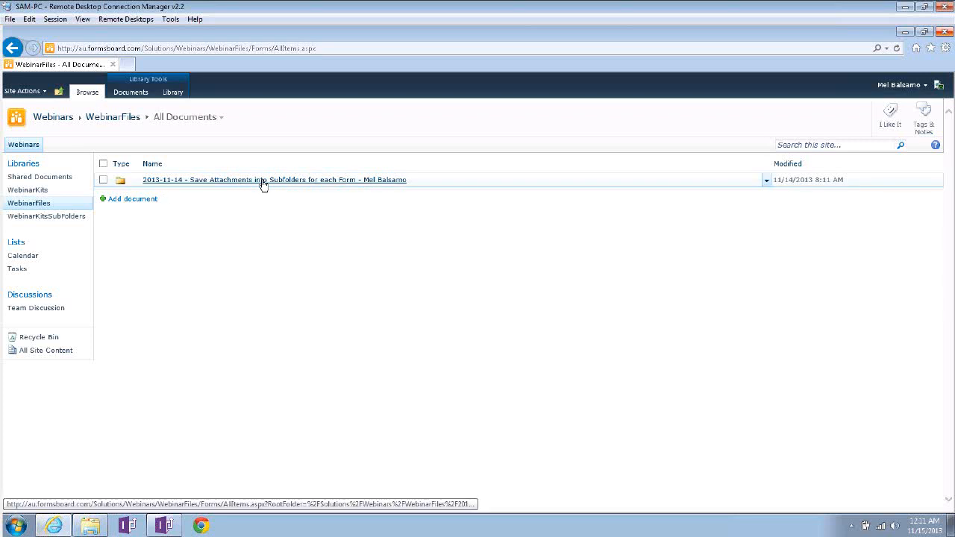
pyautogui.moveTo(382, 187)
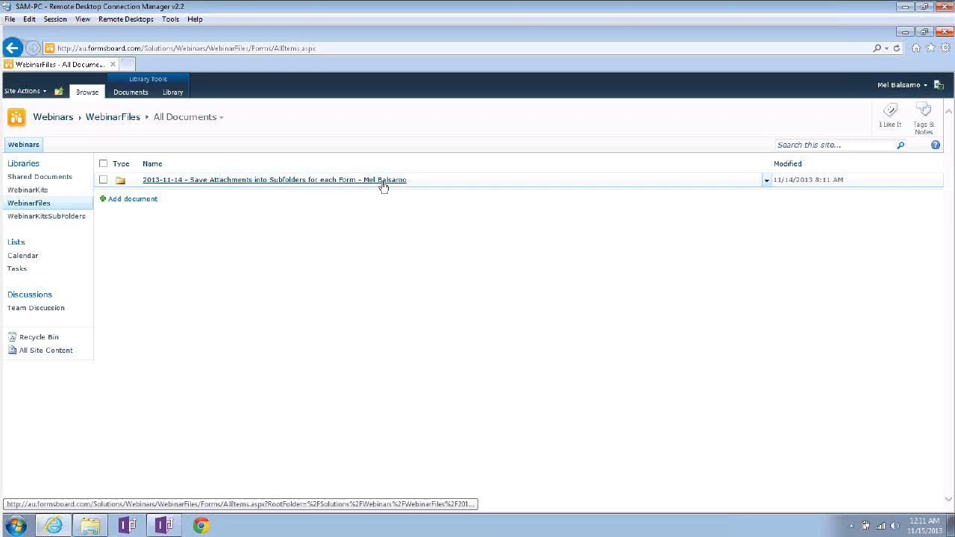
pyautogui.click(271, 179)
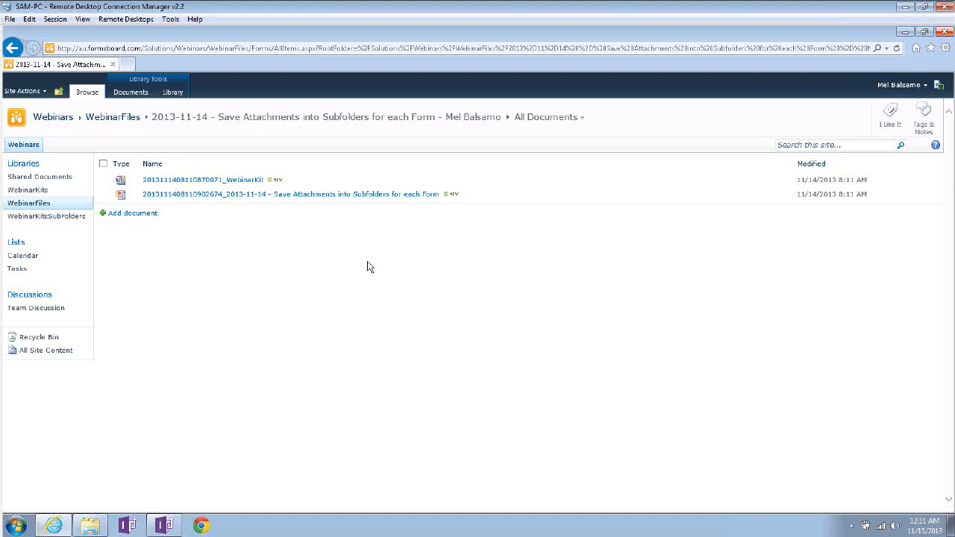
pyautogui.moveTo(262, 218)
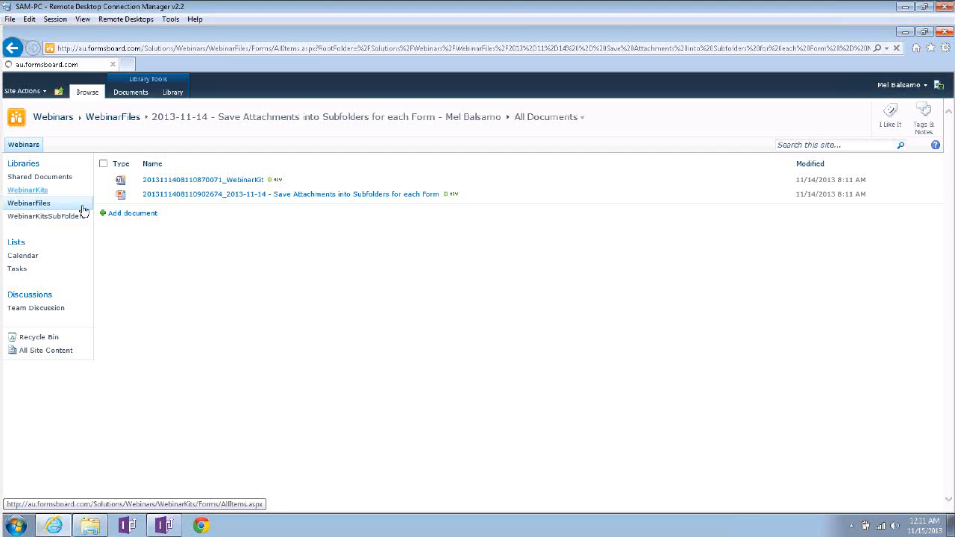
# Back in WebinarKits, reopen the saved form and open its .pptx attachment link
pyautogui.click(27, 189)
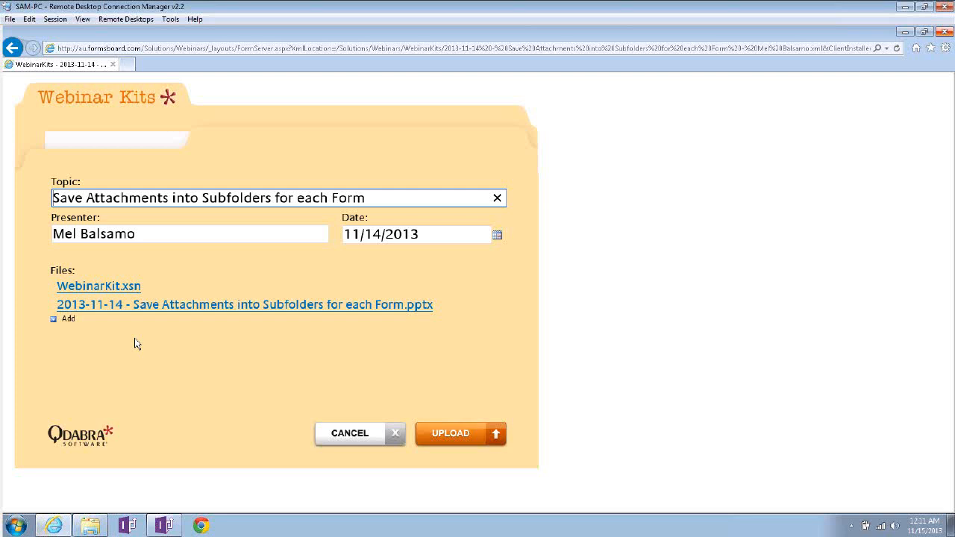
pyautogui.moveTo(185, 359)
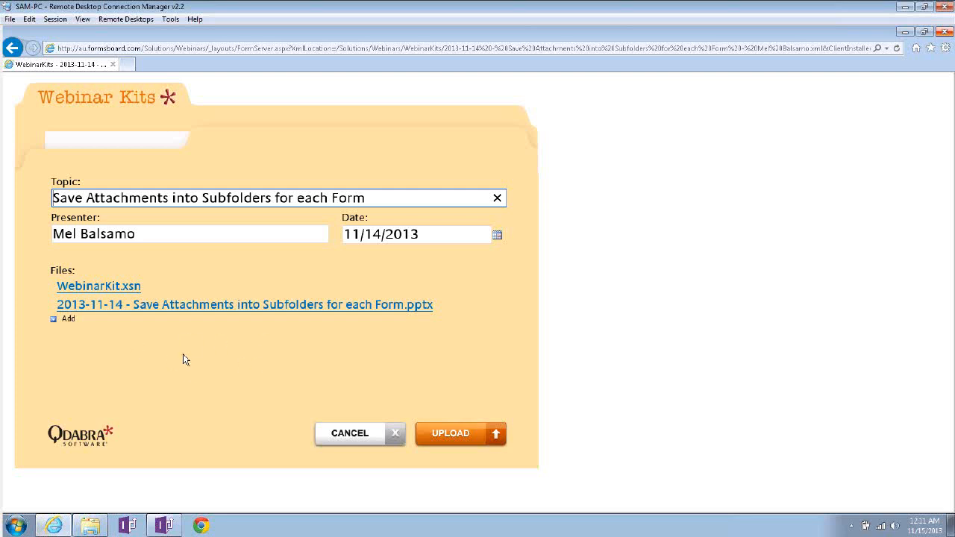
pyautogui.moveTo(146, 350)
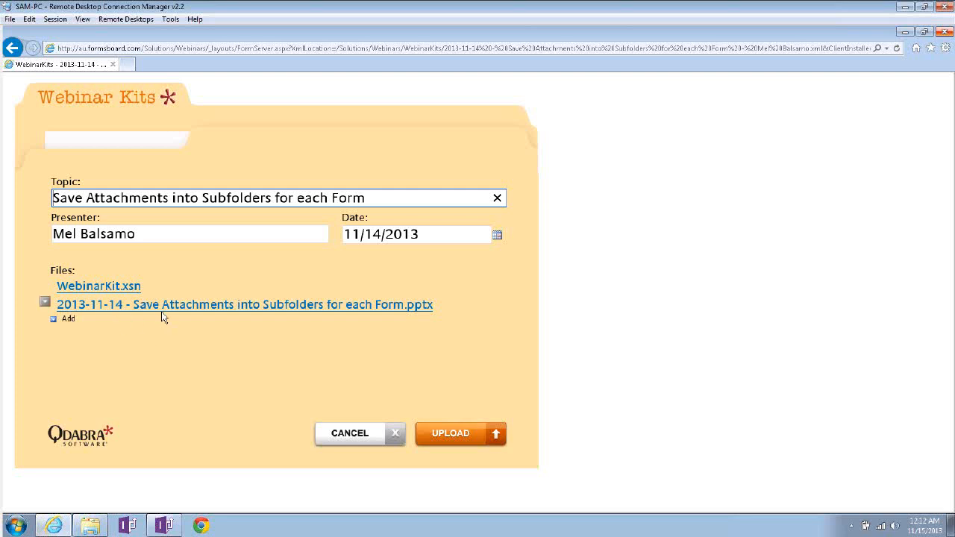
pyautogui.click(349, 434)
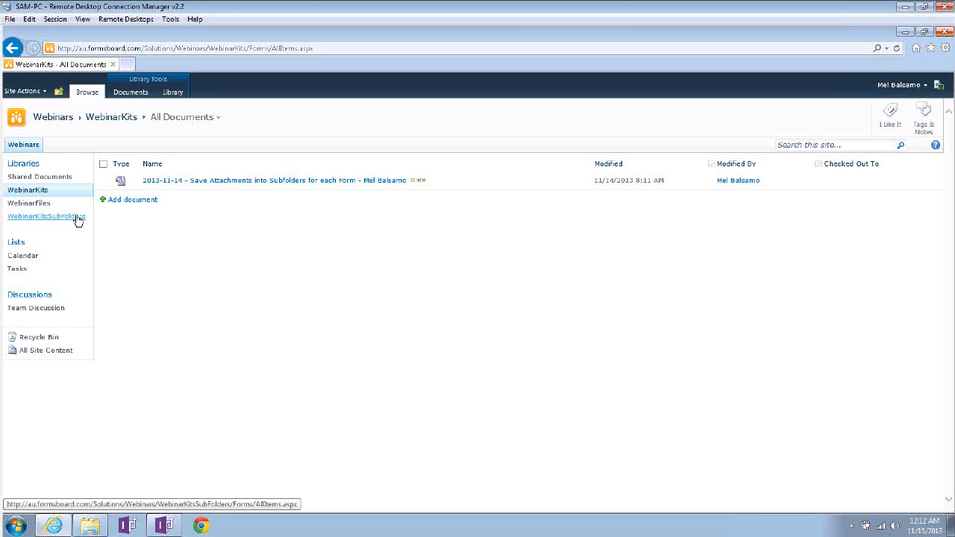
# In WebinarKitsSubFolders, start a form with topic 'Test SubFolder', presenter Mel Balsamo, date 11/14/2013
pyautogui.click(46, 216)
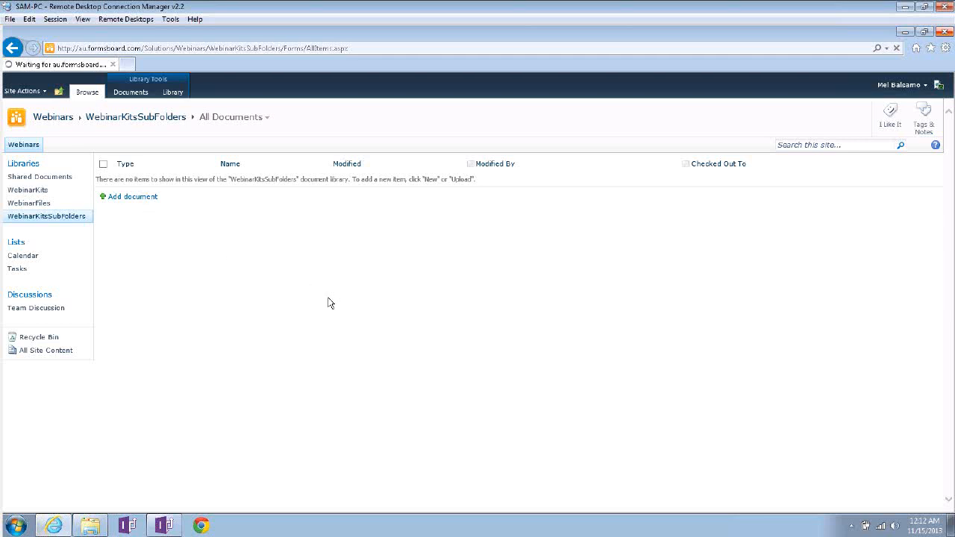
pyautogui.click(132, 196)
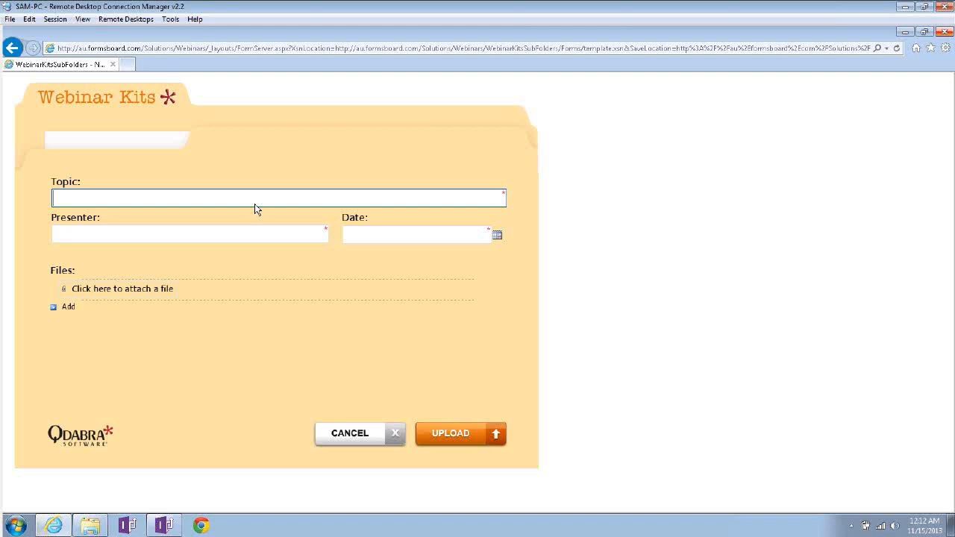
pyautogui.click(277, 197)
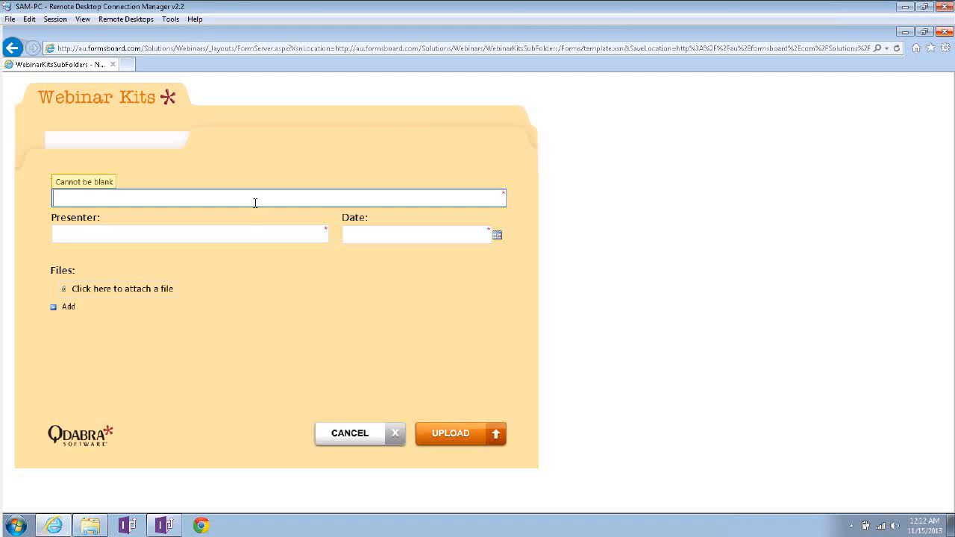
pyautogui.write('S')
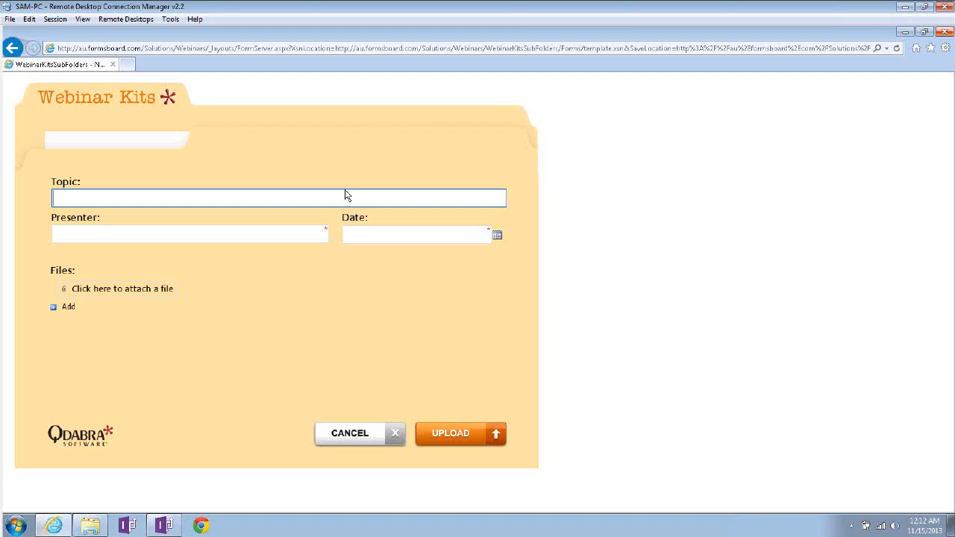
pyautogui.write('Test S')
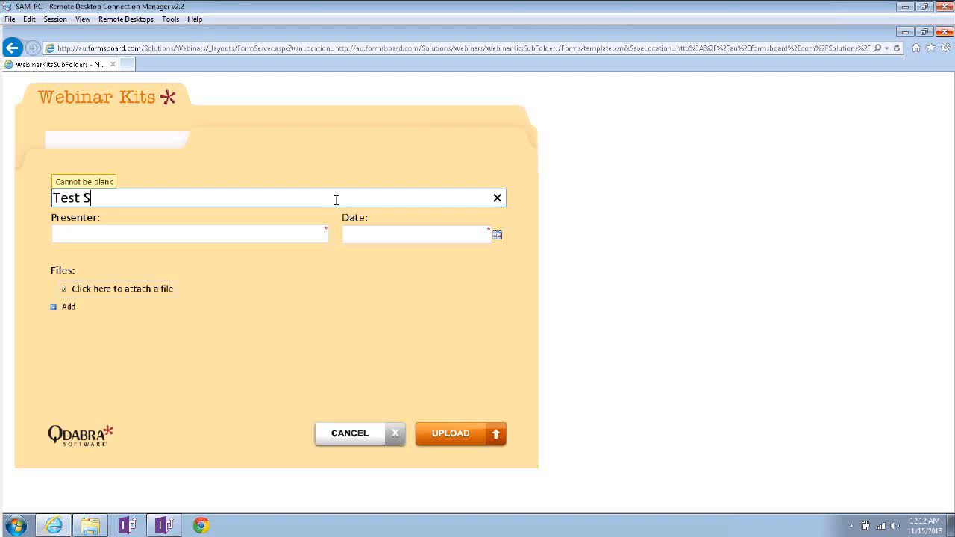
pyautogui.write('ubFolder')
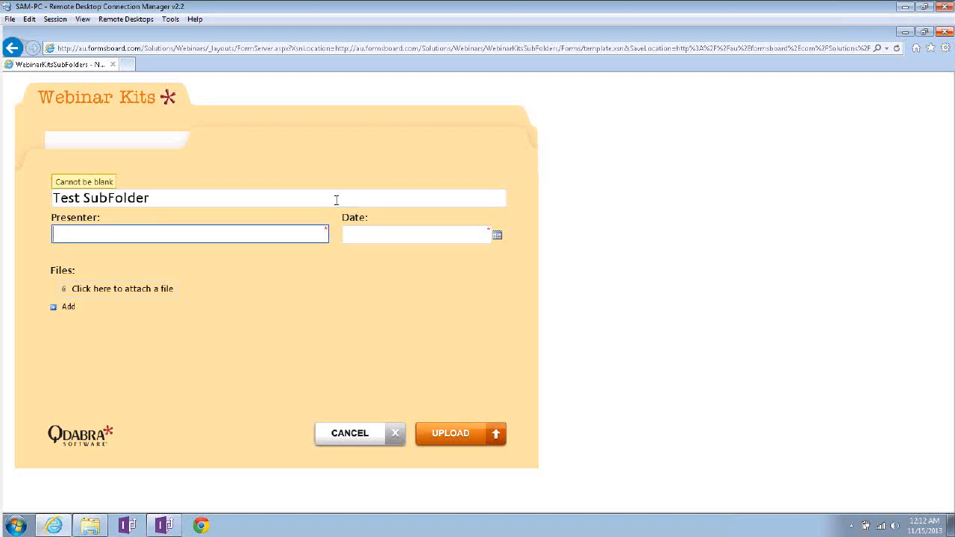
pyautogui.write('Mel Balsamo')
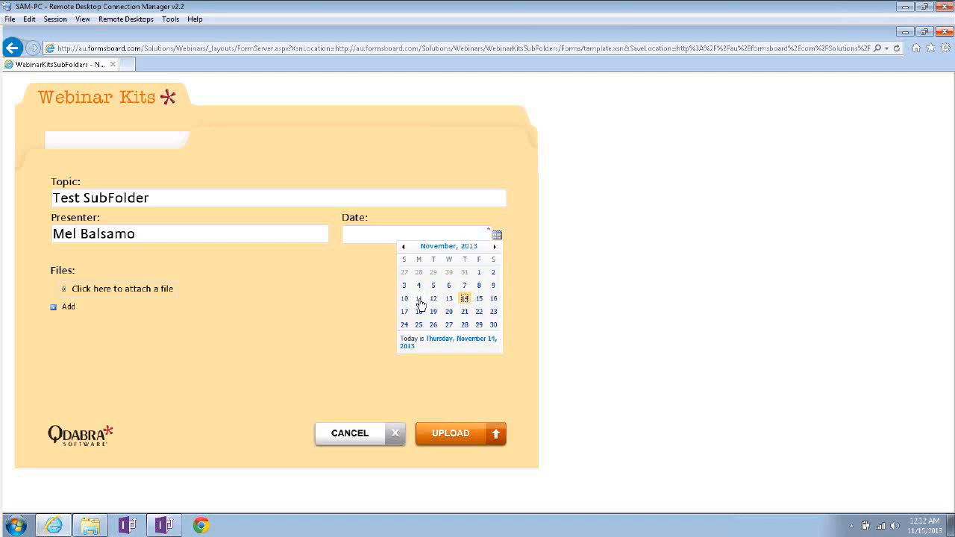
pyautogui.click(418, 297)
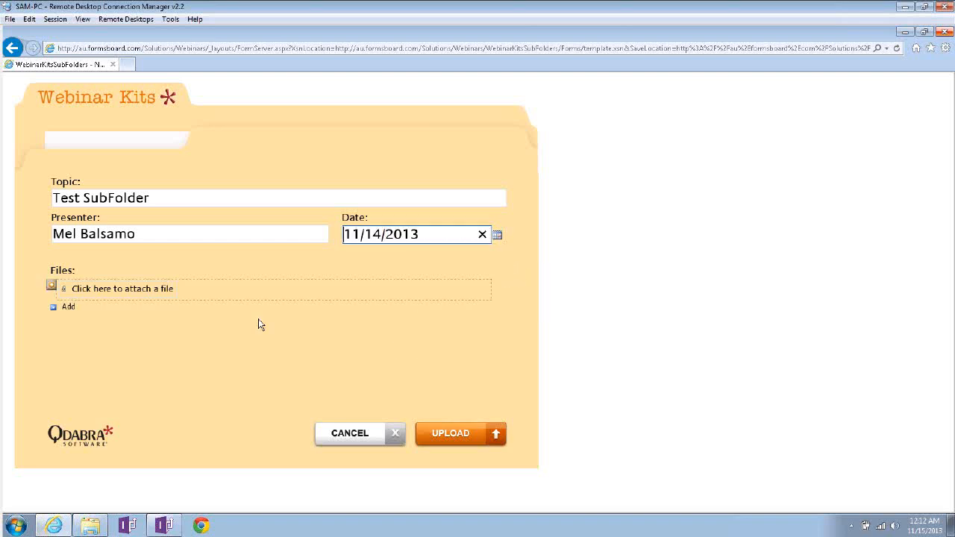
# Attach WebinarKitSubFolder.xsn and submit the form
pyautogui.click(122, 289)
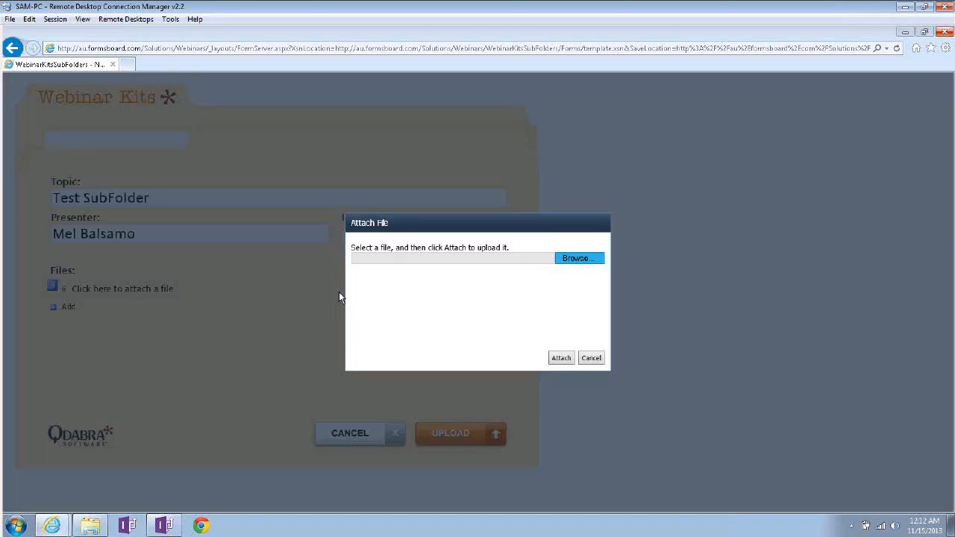
pyautogui.click(579, 257)
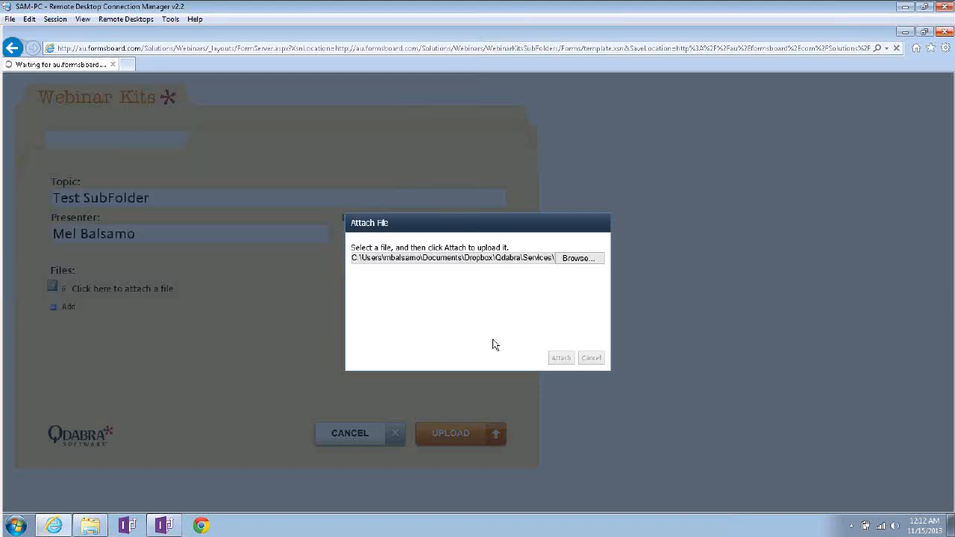
pyautogui.click(560, 358)
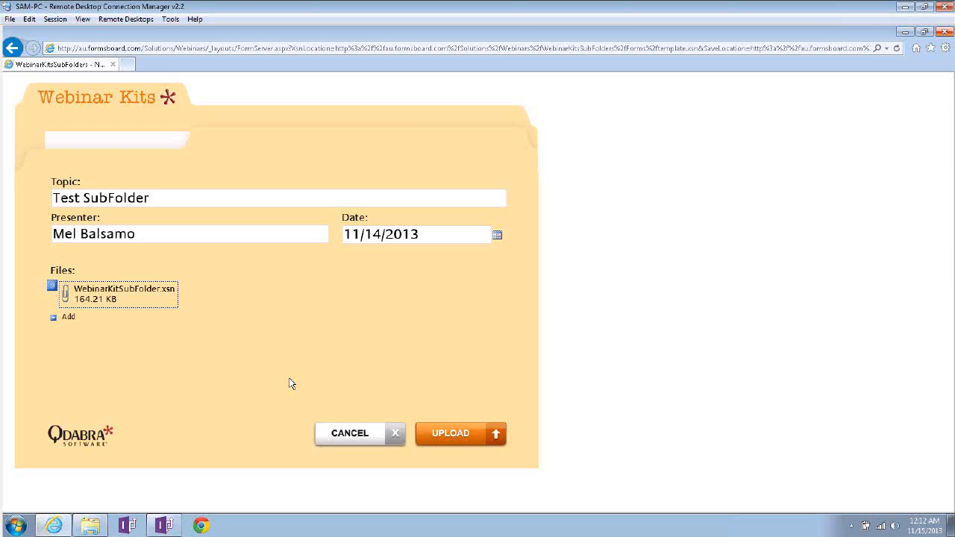
pyautogui.click(460, 433)
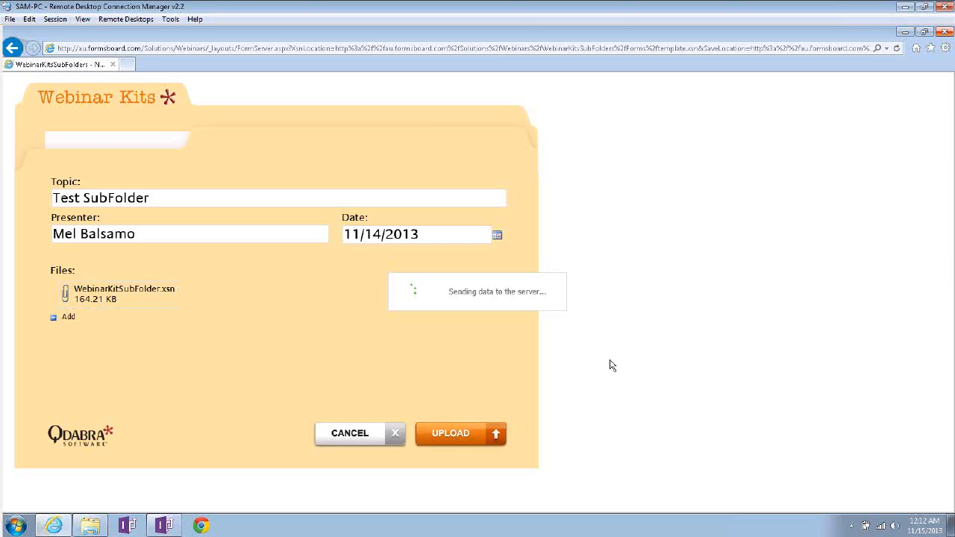
# Finish the upload, then browse WebinarFiles to 2013-11-14 > Test SubFolder
pyautogui.click(451, 433)
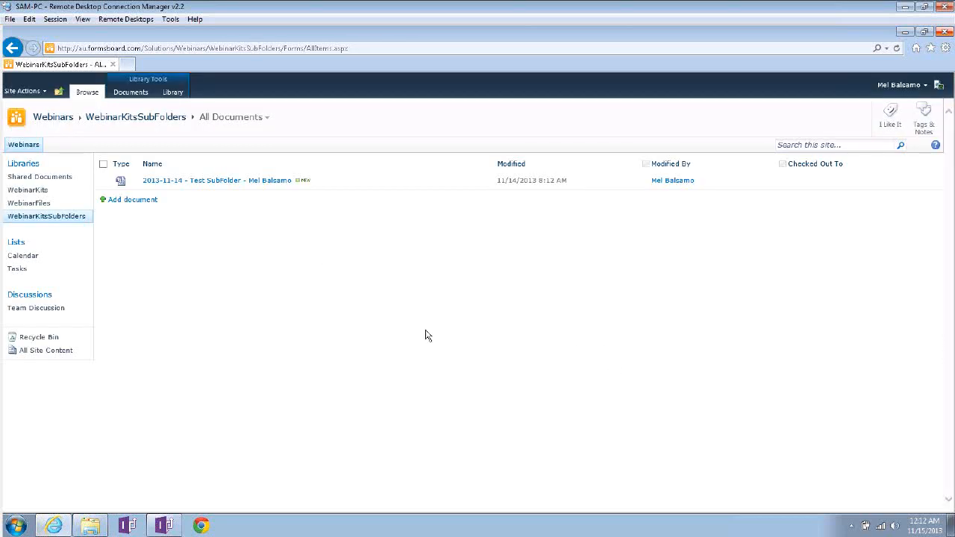
pyautogui.moveTo(28, 203)
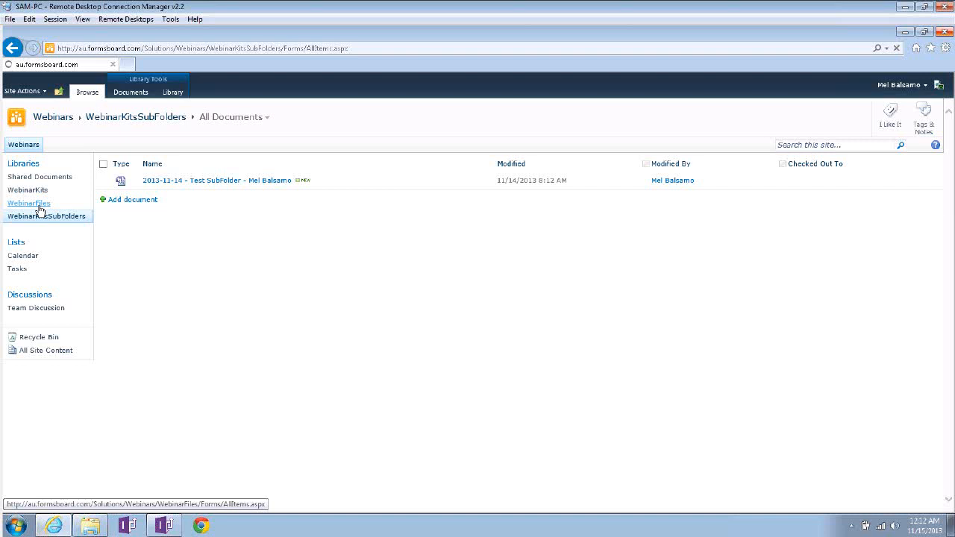
pyautogui.click(28, 202)
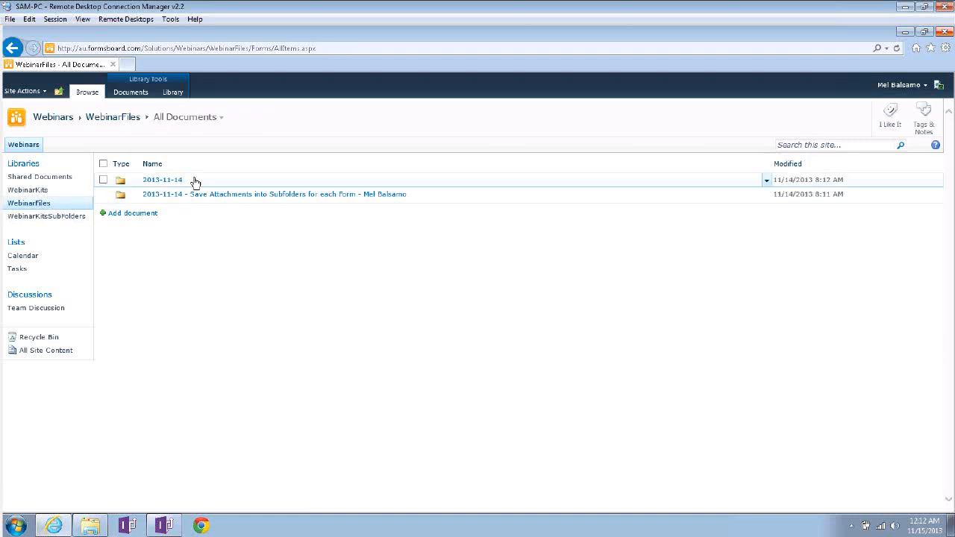
pyautogui.moveTo(162, 180)
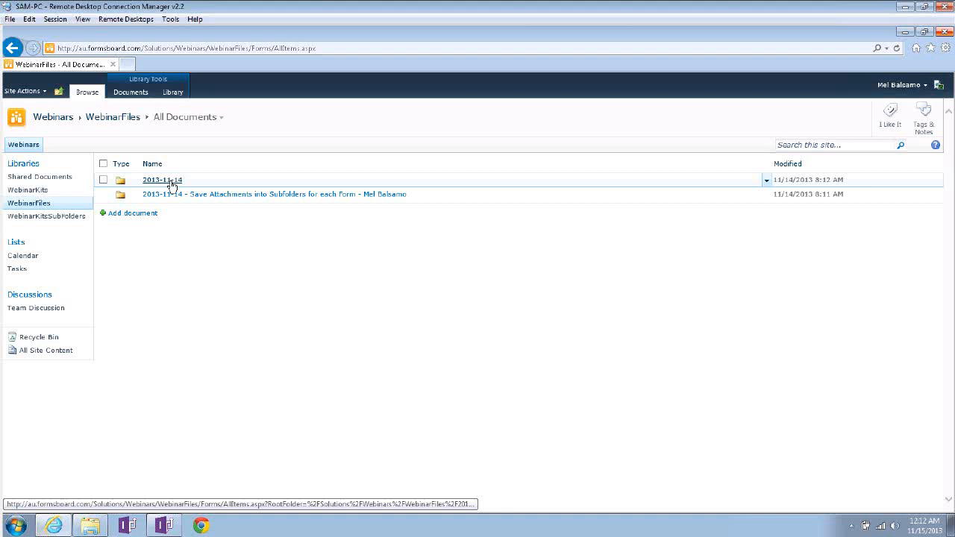
pyautogui.click(162, 180)
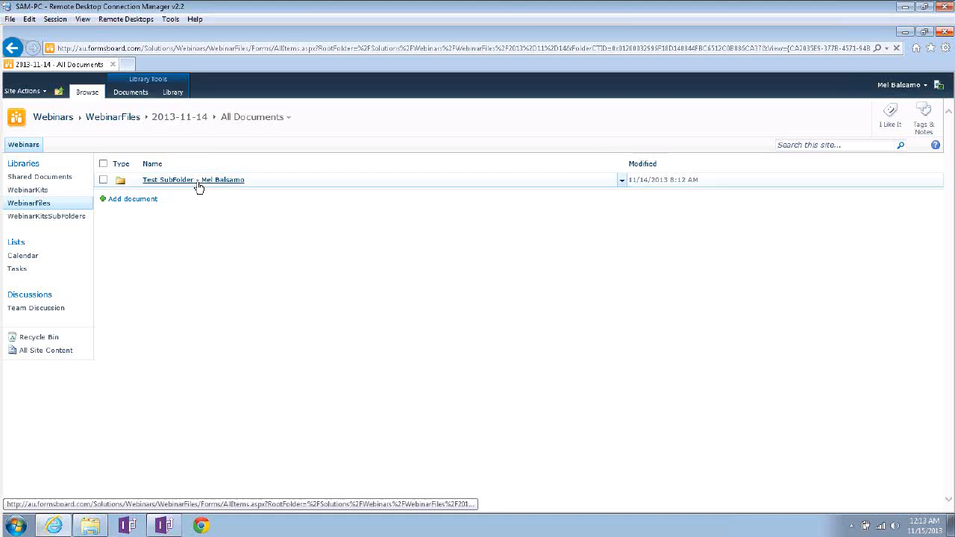
pyautogui.click(167, 180)
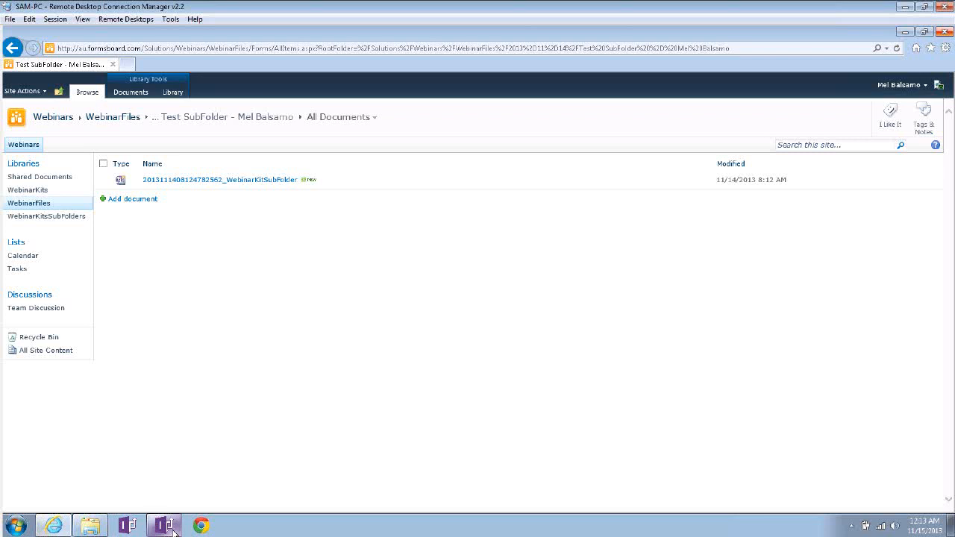
pyautogui.moveTo(163, 526)
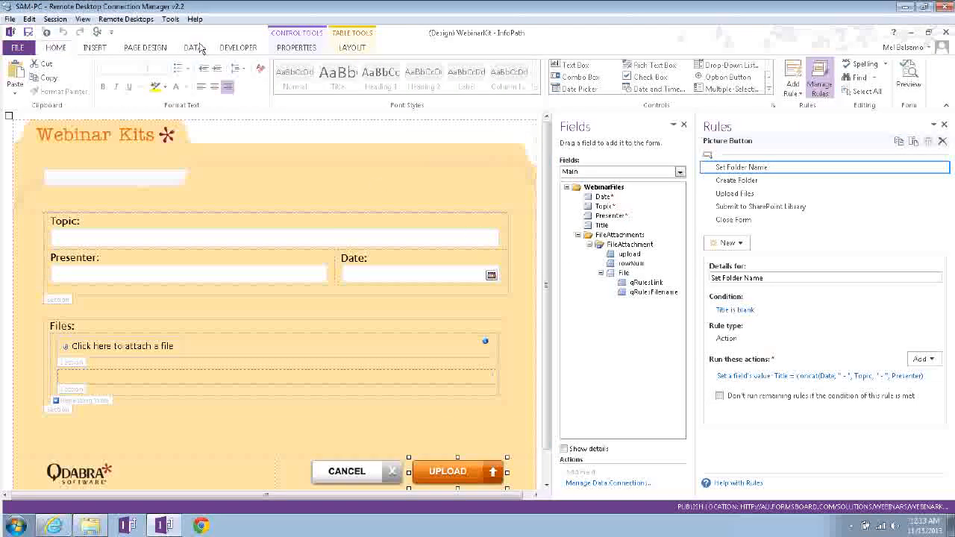
# Review the upload button's rules on the Data tab, viewing and closing the Create Folder action
pyautogui.click(194, 47)
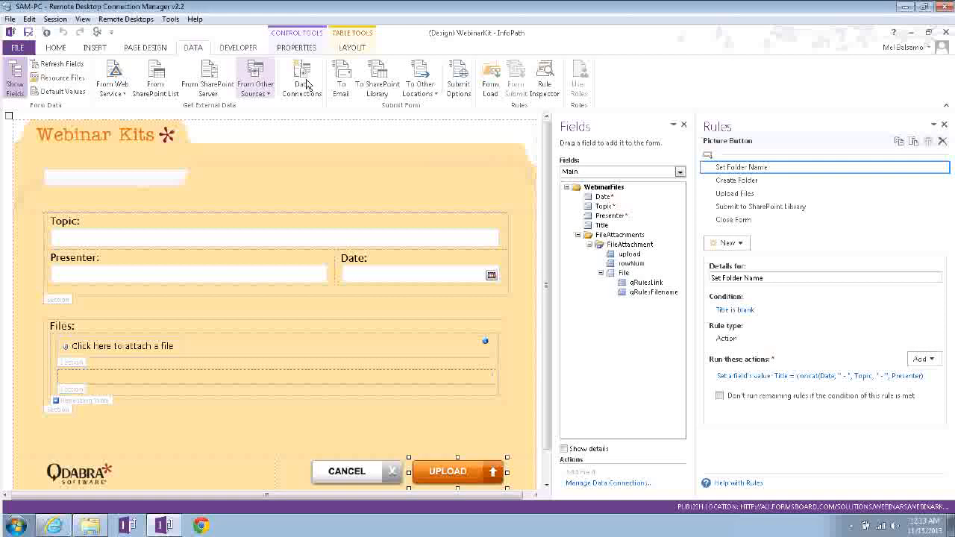
pyautogui.click(301, 75)
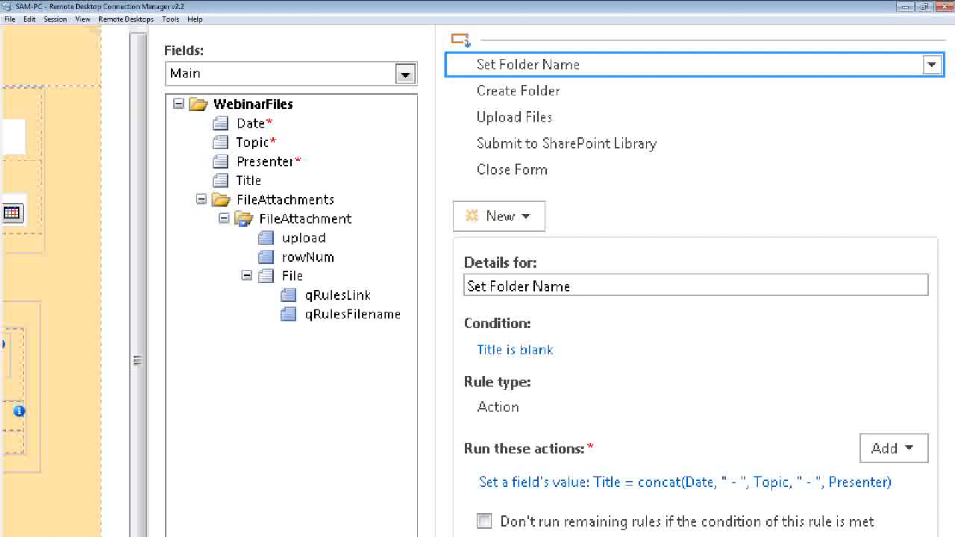
pyautogui.click(517, 90)
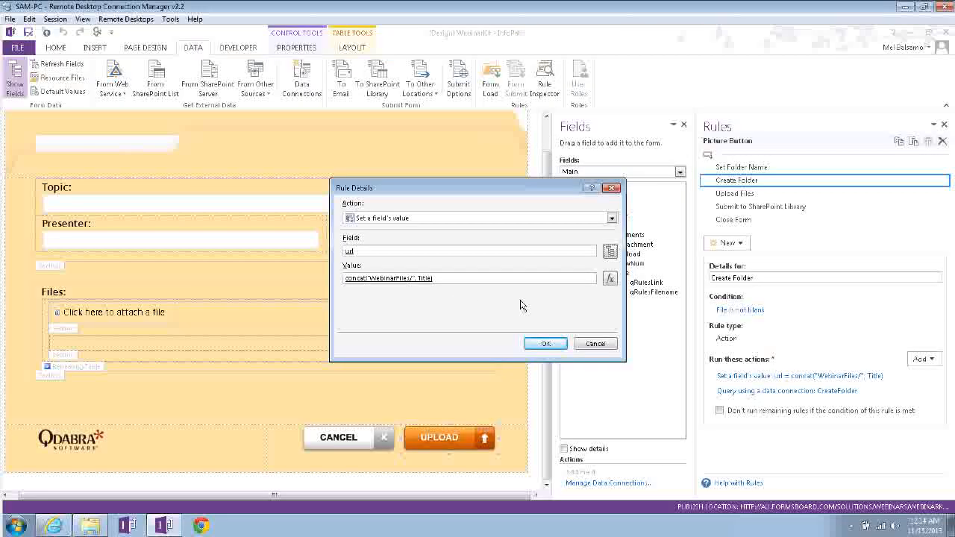
pyautogui.click(544, 344)
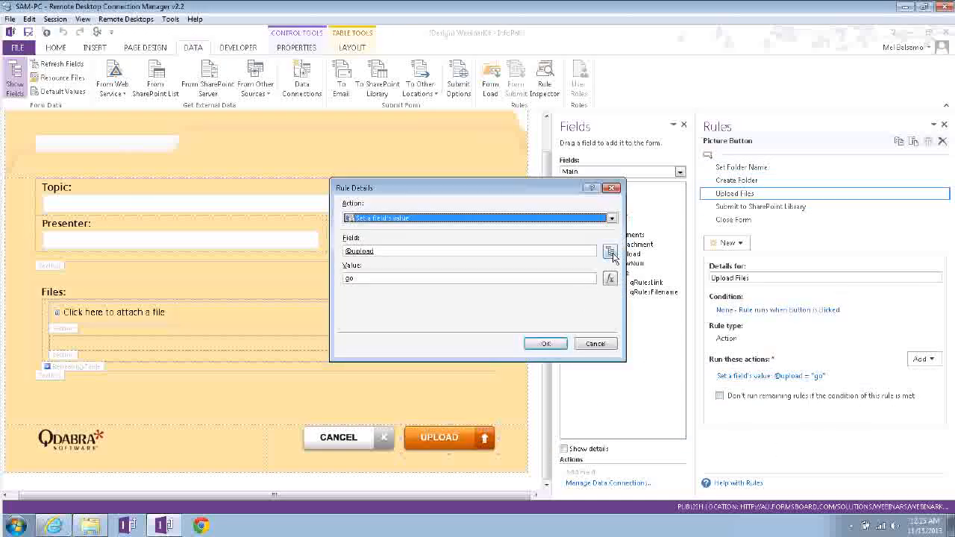
# Confirm 'upload' as the Upload Files target field, then view the upload field's SaveToSharePoint rule
pyautogui.click(610, 251)
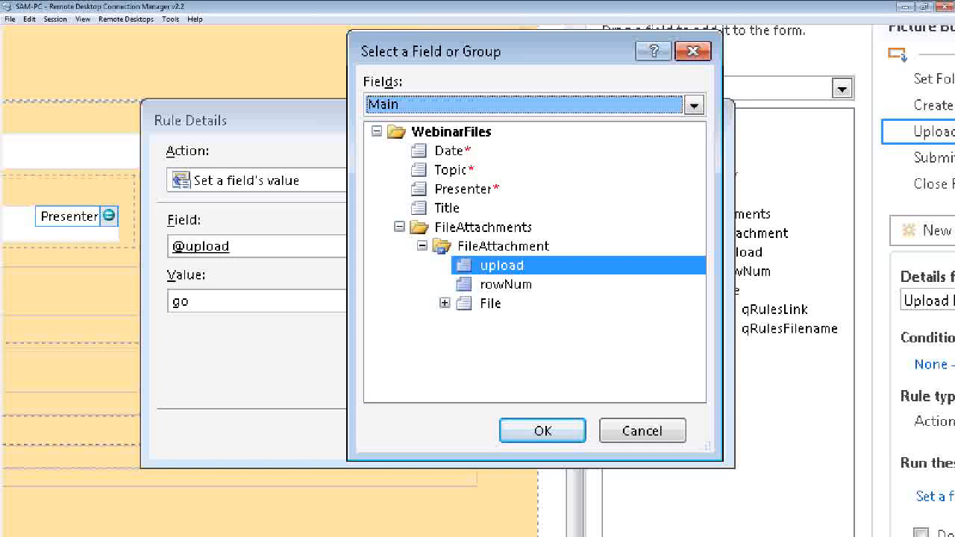
pyautogui.click(542, 430)
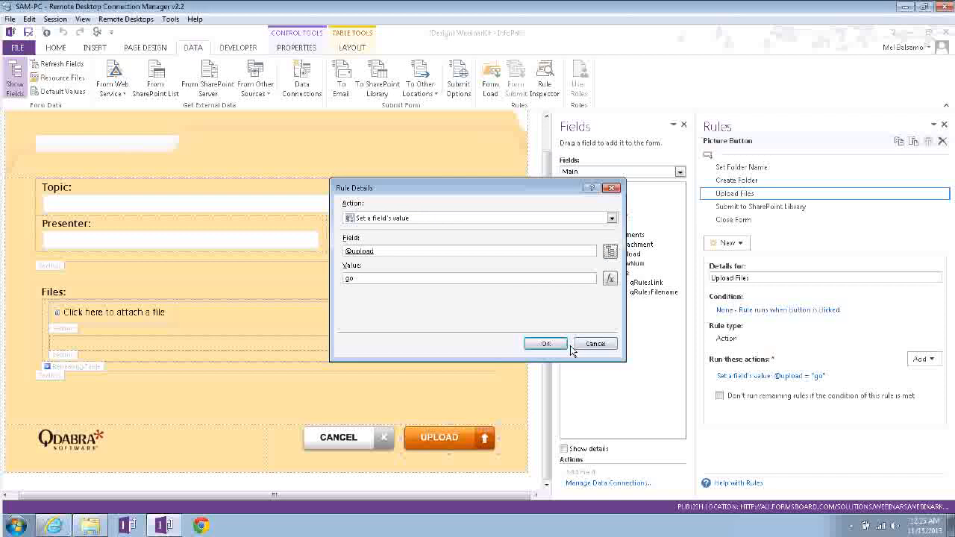
pyautogui.click(545, 344)
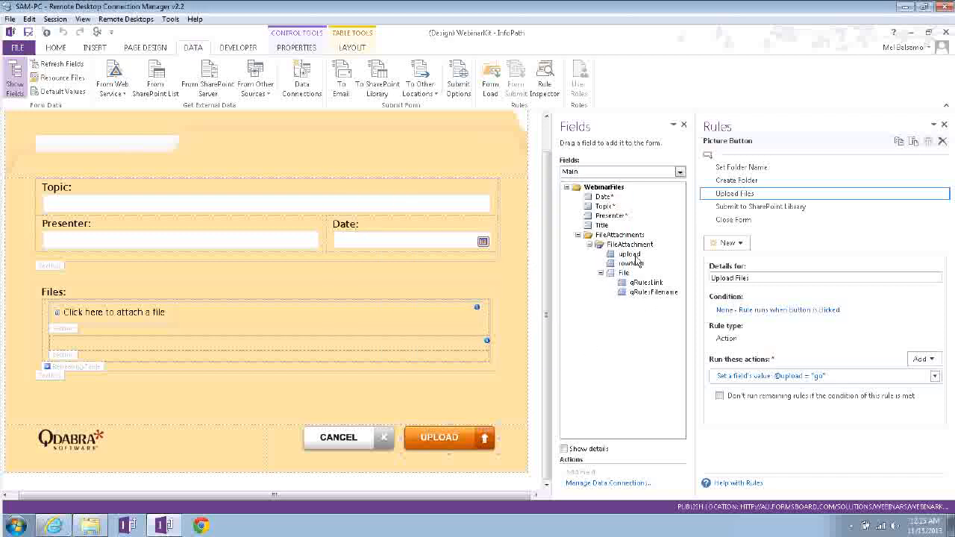
pyautogui.click(629, 254)
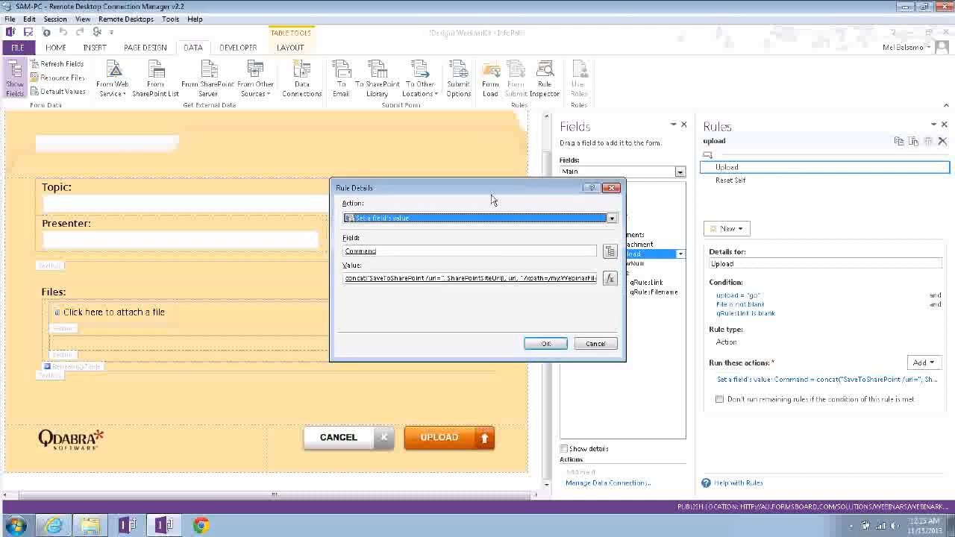
# Display the upload field's Reset Self rule, which blanks the field whenever it changes
pyautogui.click(609, 278)
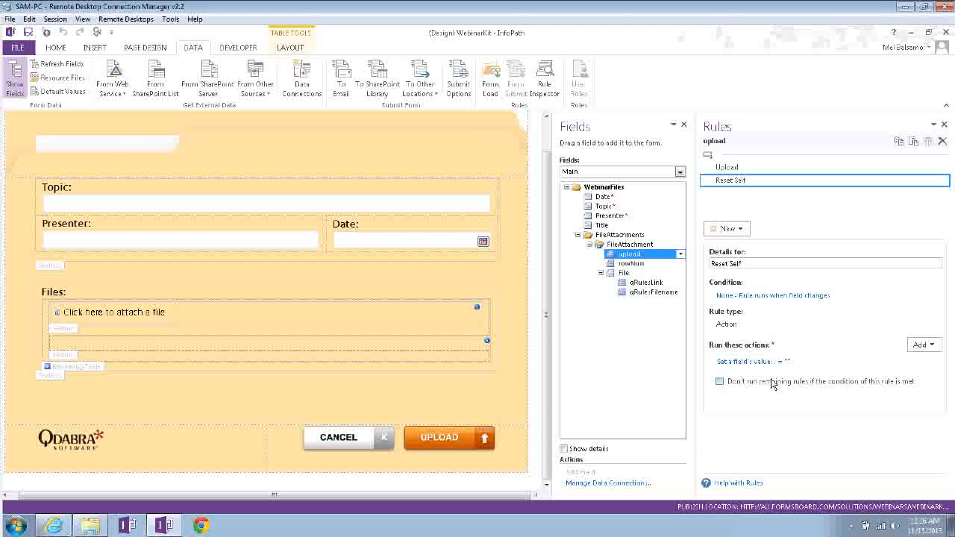
pyautogui.moveTo(574, 389)
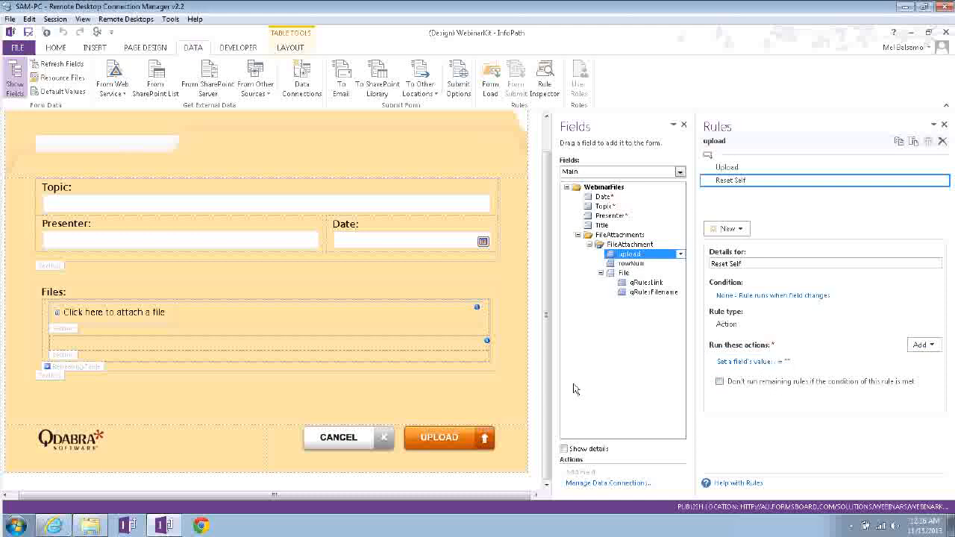
# Show the UPLOAD button's rules and select the Submit to SharePoint Library rule
pyautogui.click(439, 438)
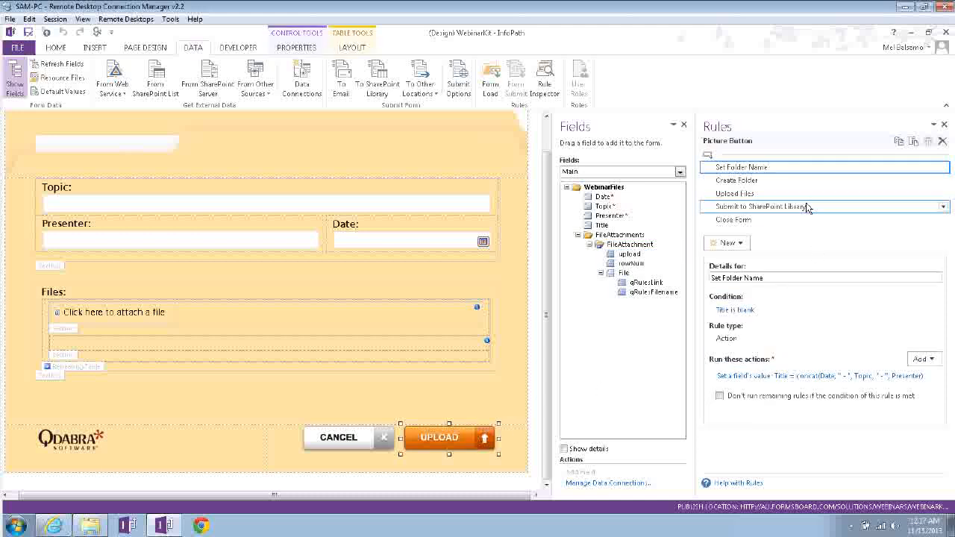
pyautogui.click(775, 207)
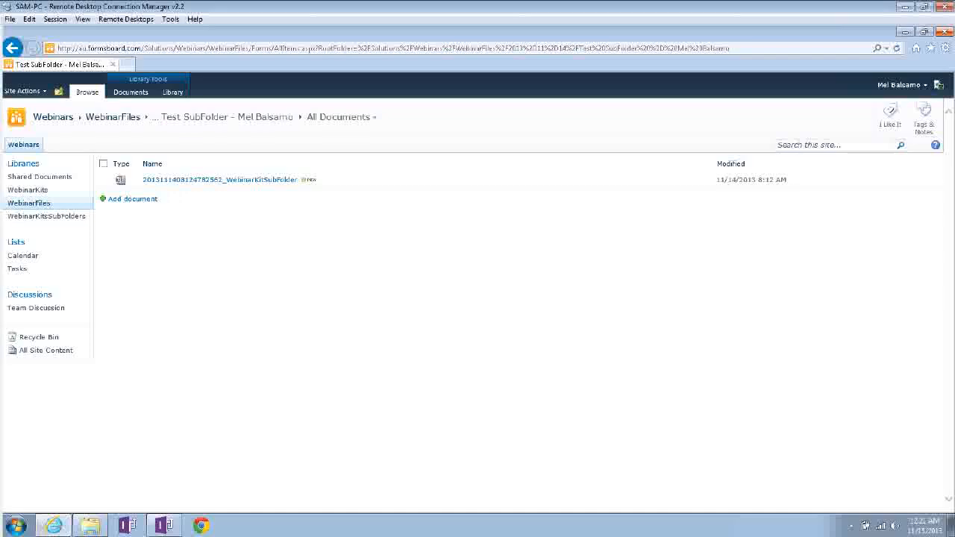
pyautogui.moveTo(27, 190)
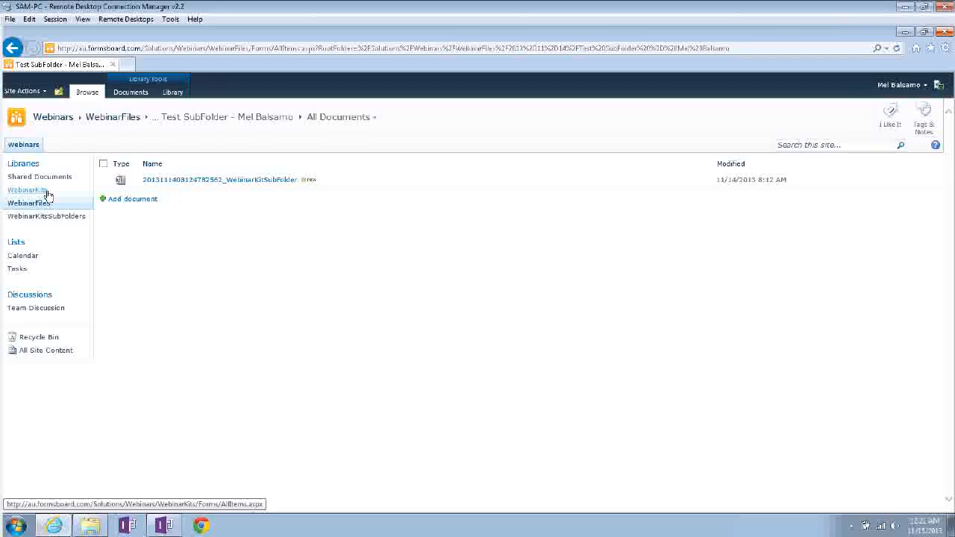
# Open the existing Webinar Kits form from WebinarKits and add a new attachment entry
pyautogui.click(26, 189)
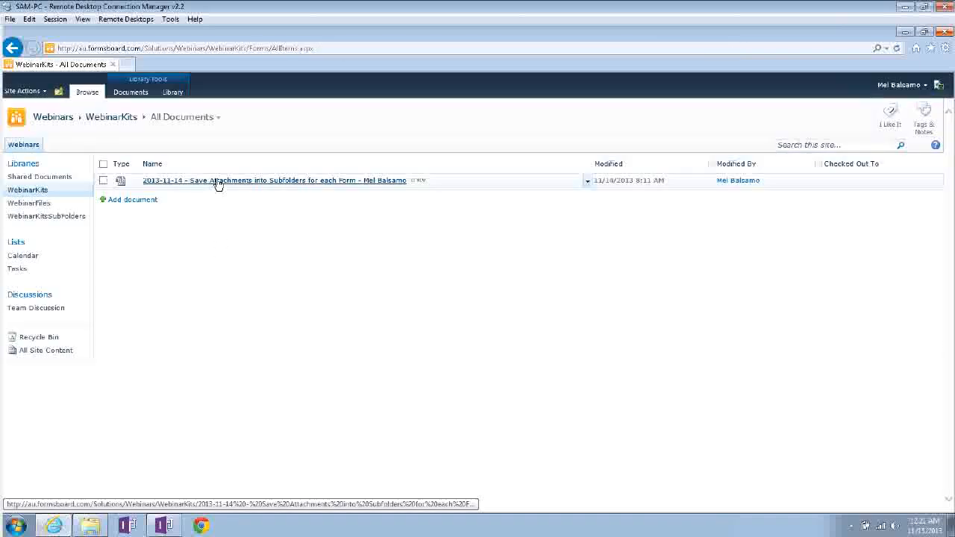
pyautogui.click(273, 180)
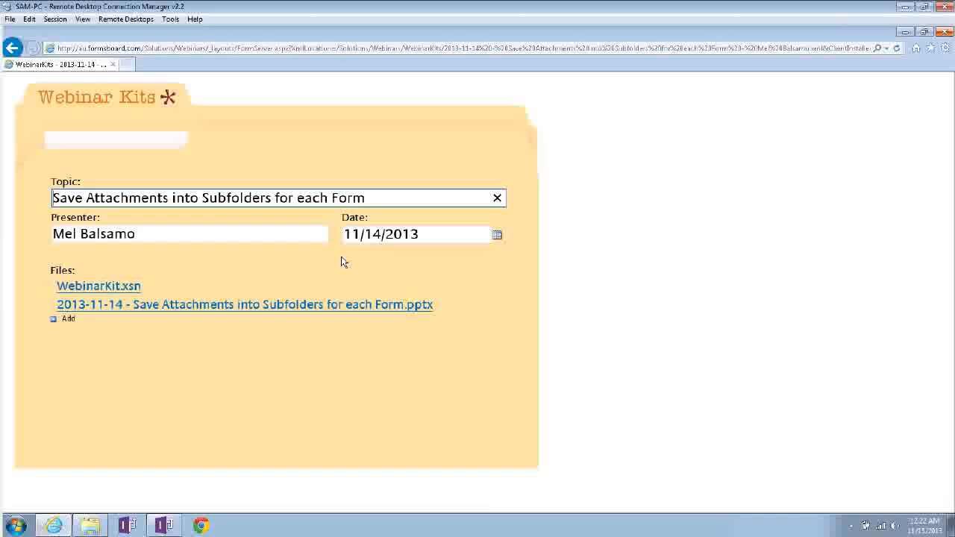
pyautogui.click(67, 318)
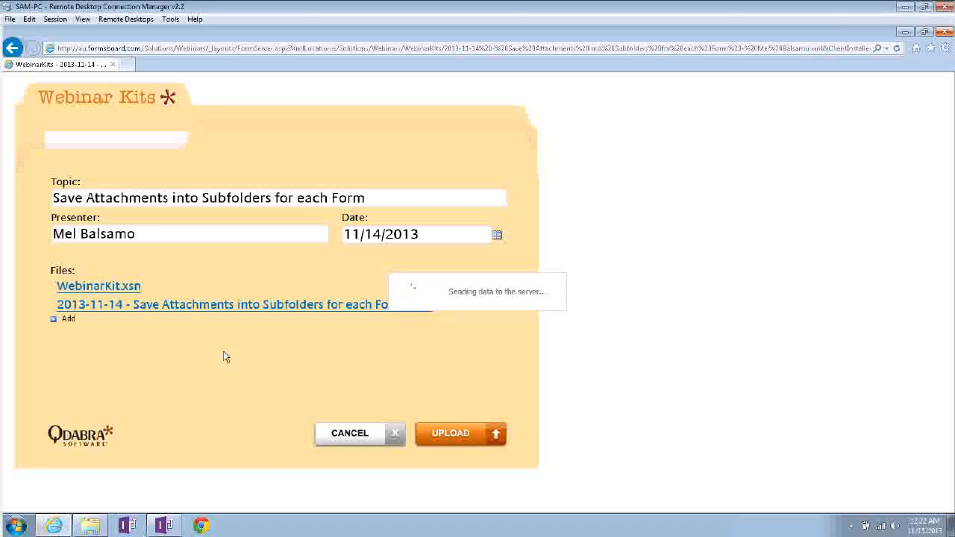
pyautogui.click(68, 318)
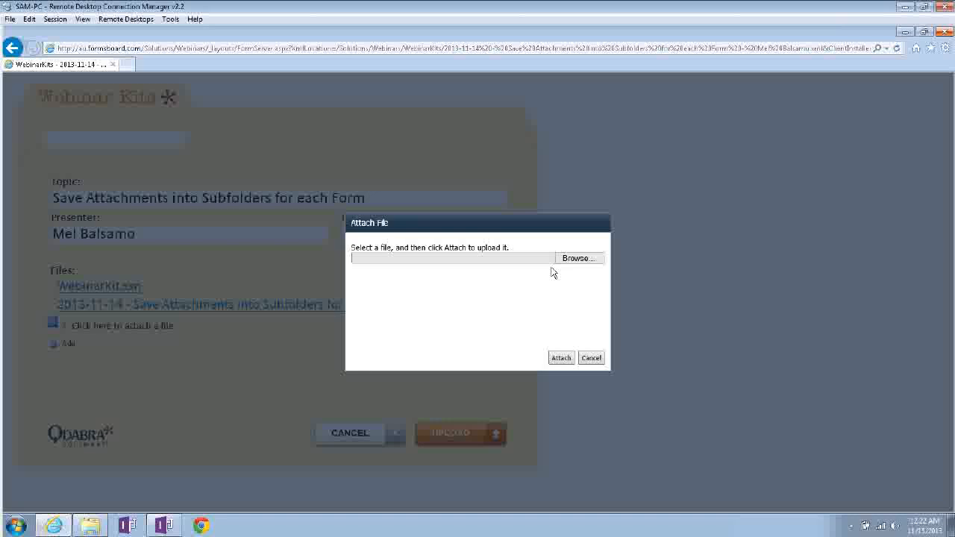
# Attach cover.jpg from the images folder and upload the updated form
pyautogui.click(579, 257)
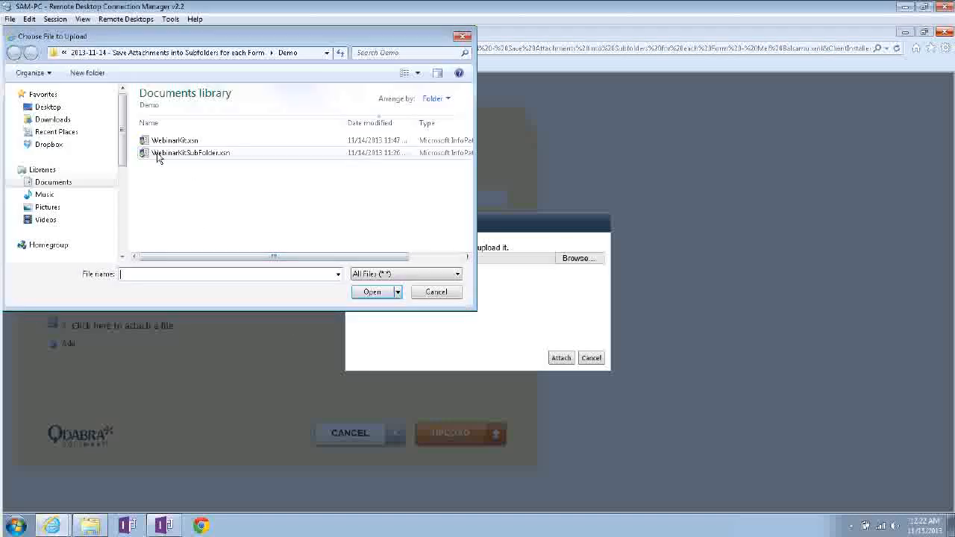
pyautogui.click(14, 53)
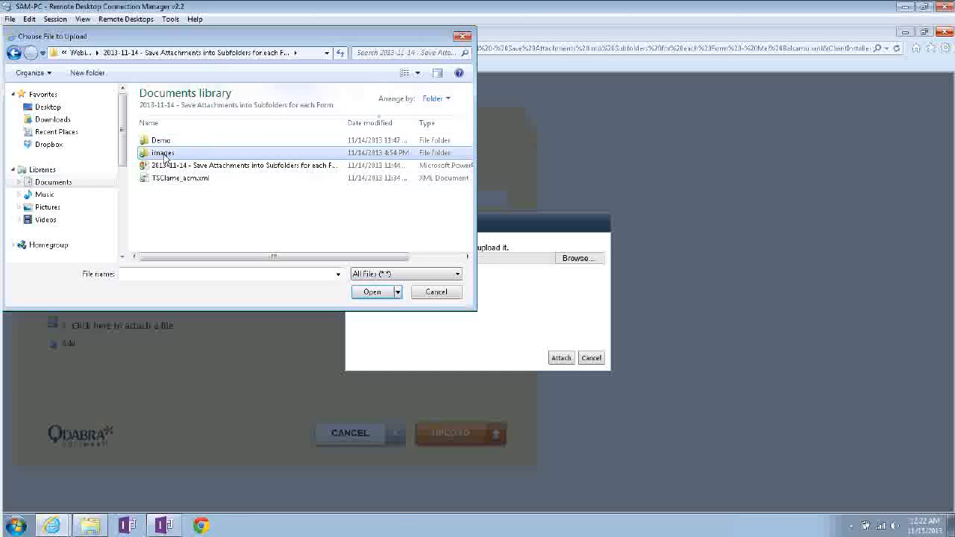
pyautogui.doubleClick(162, 152)
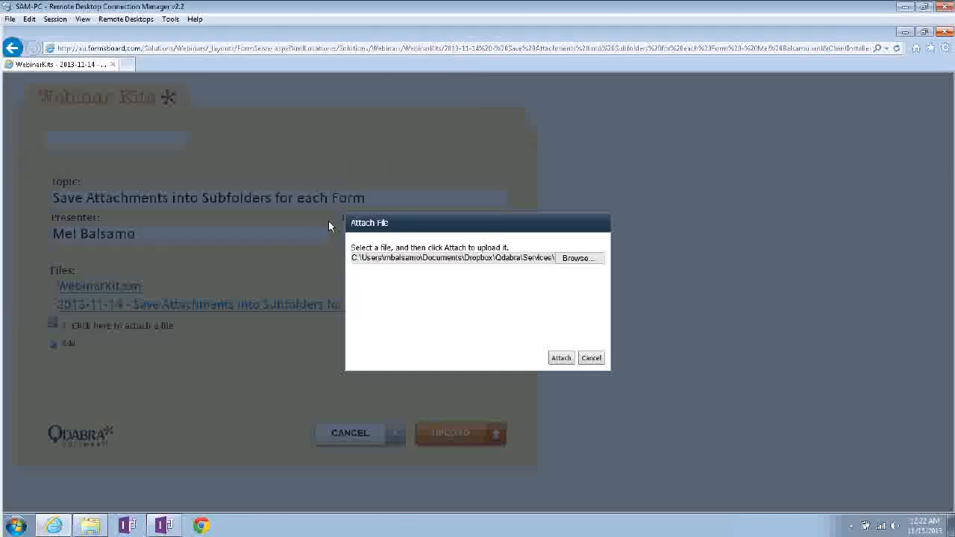
pyautogui.click(579, 258)
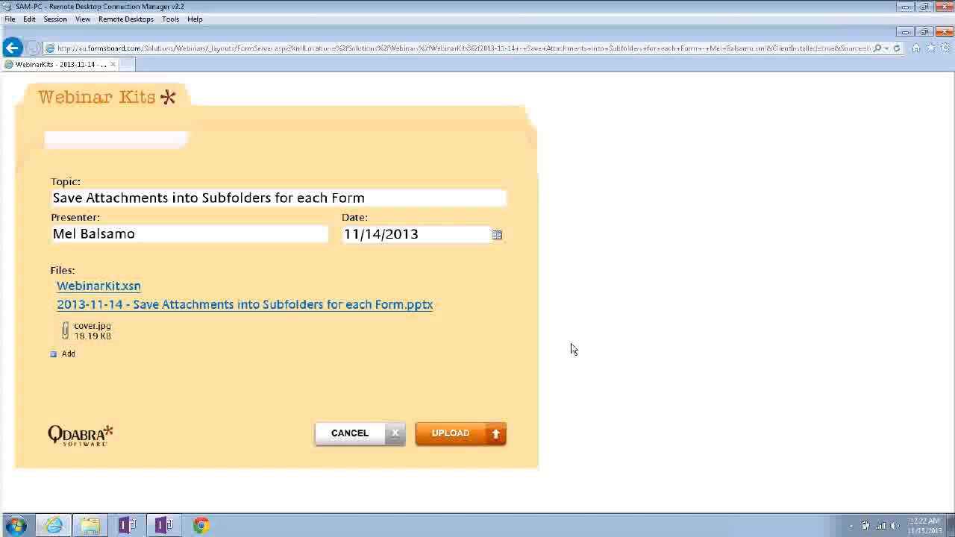
pyautogui.click(460, 433)
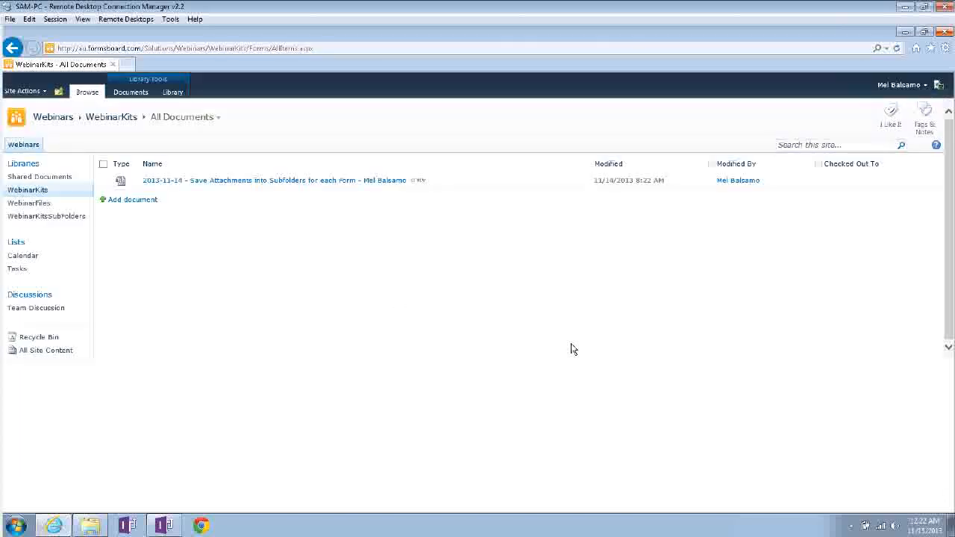
# Confirm the cover file in the 2013-11-14 WebinarFiles subfolder, then reopen the kit form
pyautogui.click(29, 203)
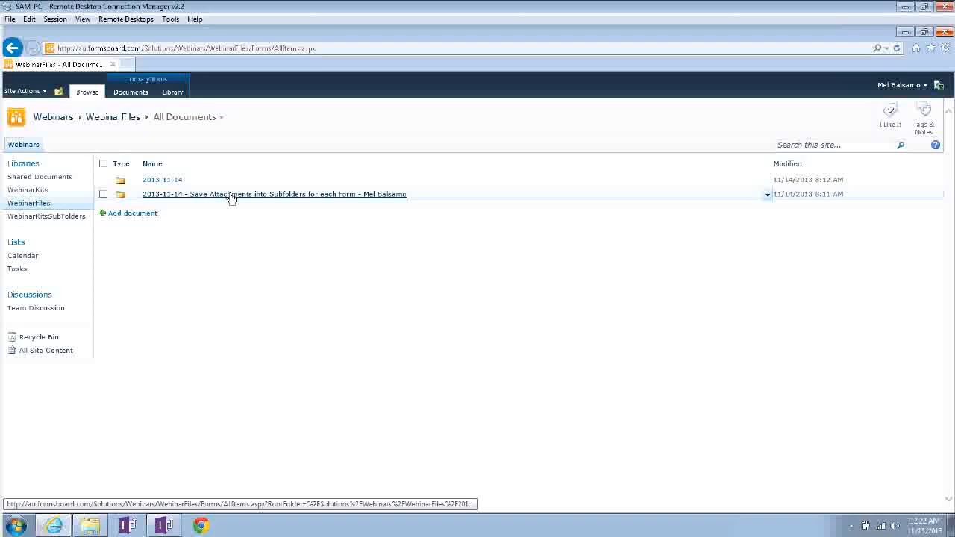
pyautogui.click(273, 194)
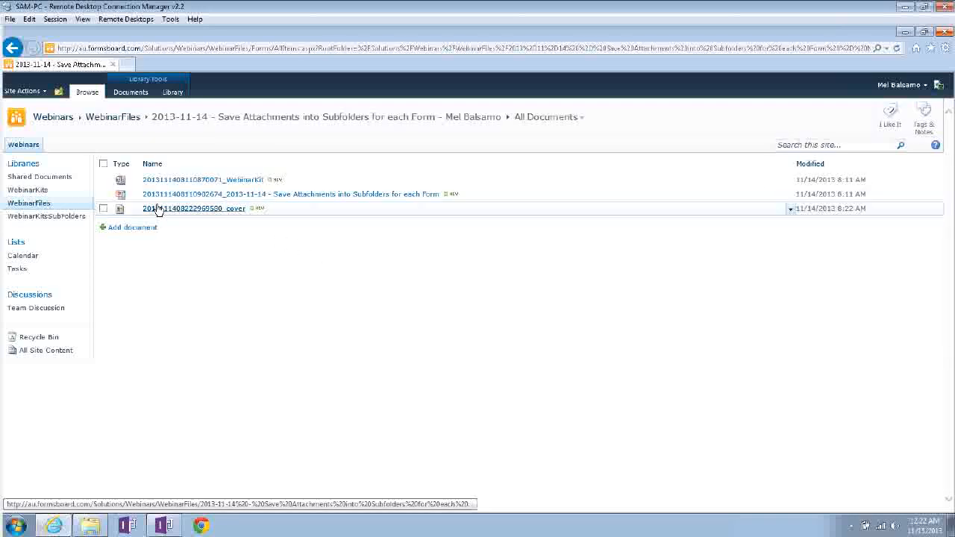
pyautogui.moveTo(238, 208)
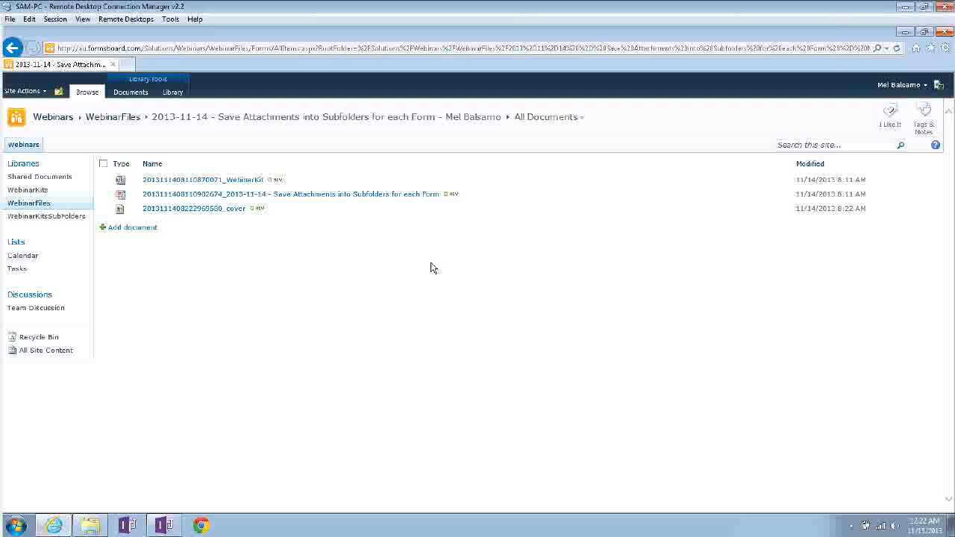
pyautogui.moveTo(28, 192)
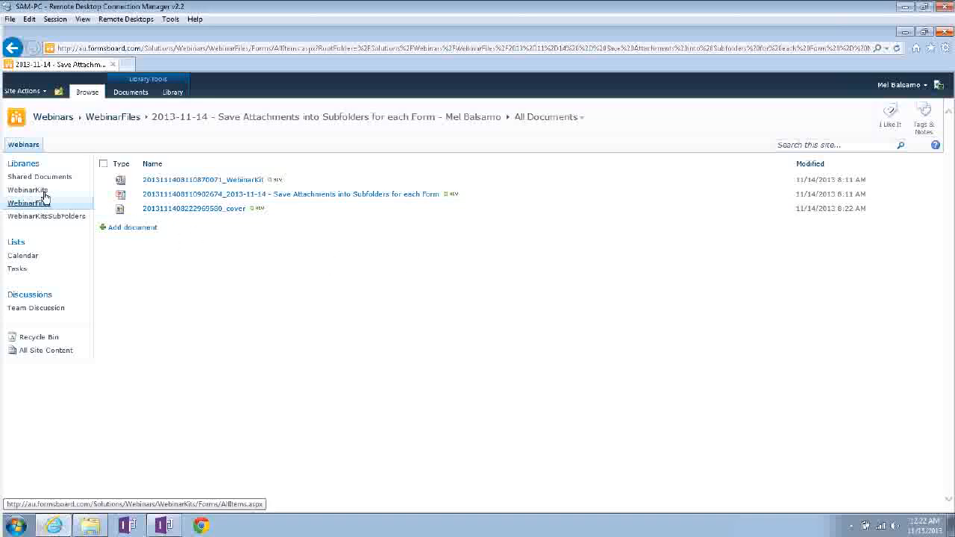
pyautogui.click(27, 192)
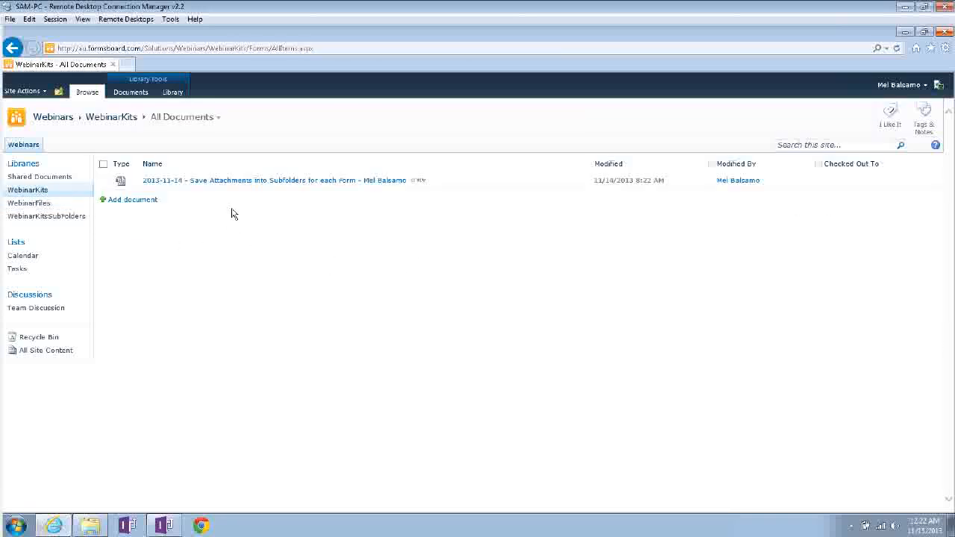
pyautogui.click(277, 180)
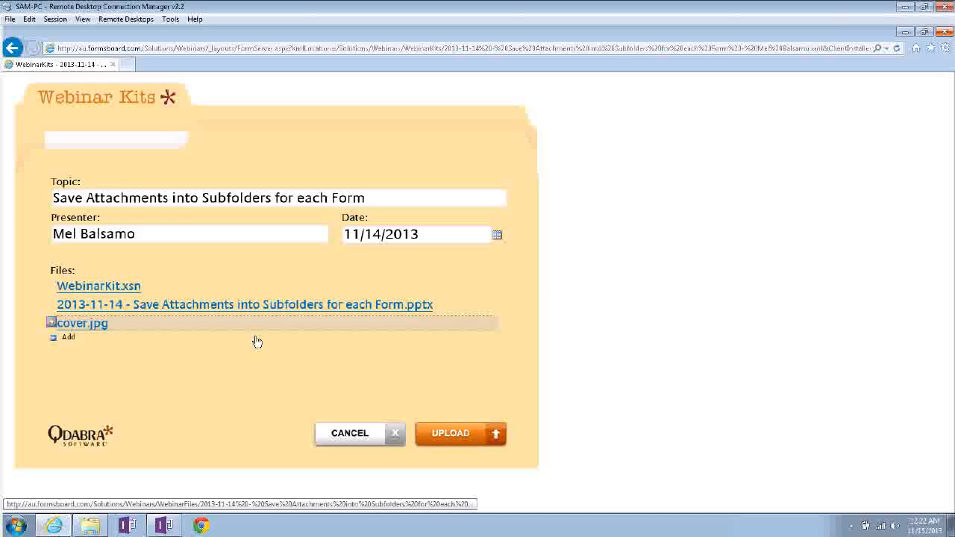
# Open the cover.jpg image link and the .pptx presentation link from the form
pyautogui.click(81, 322)
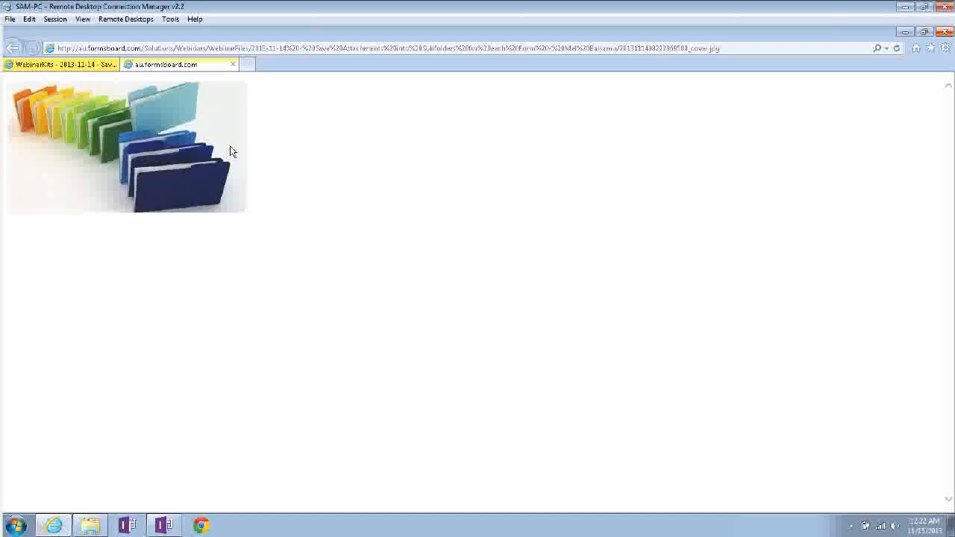
pyautogui.moveTo(95, 156)
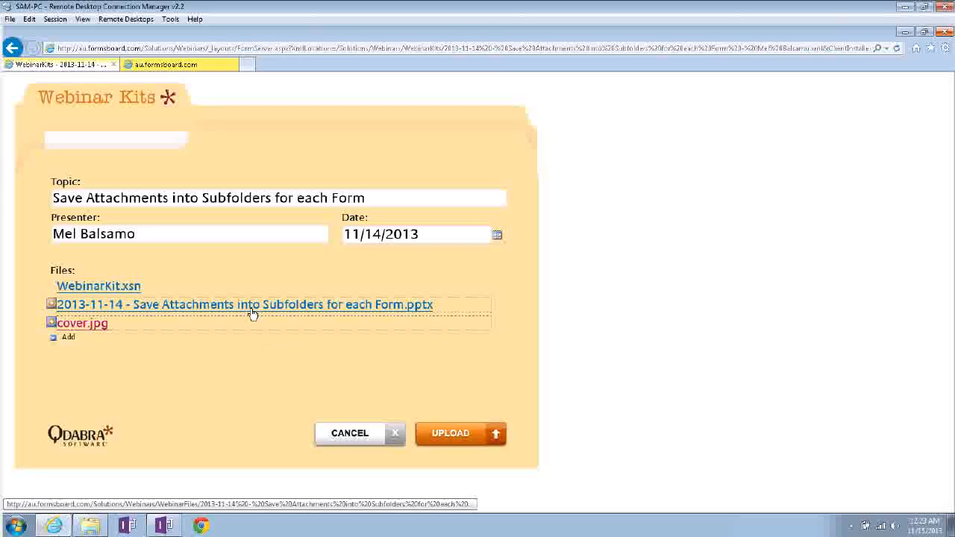
pyautogui.click(244, 304)
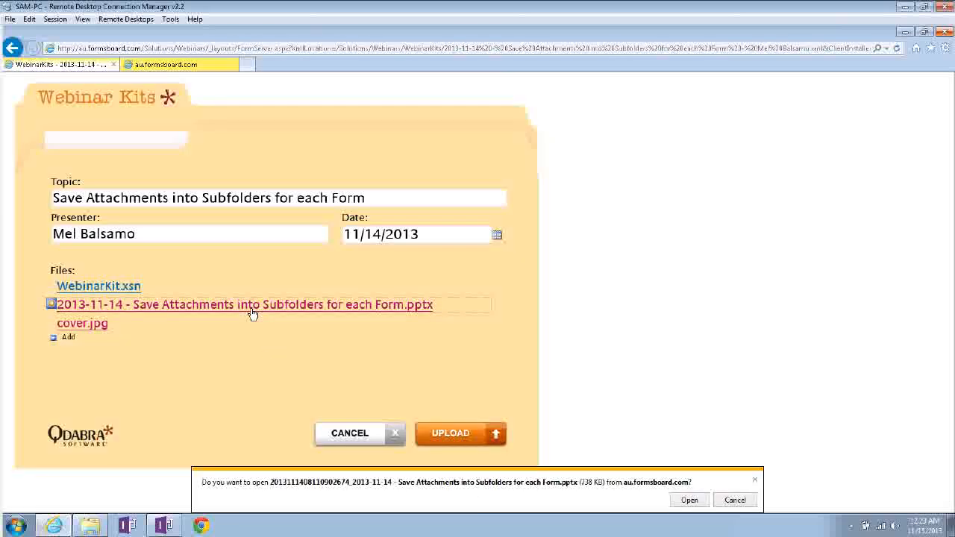
pyautogui.moveTo(651, 499)
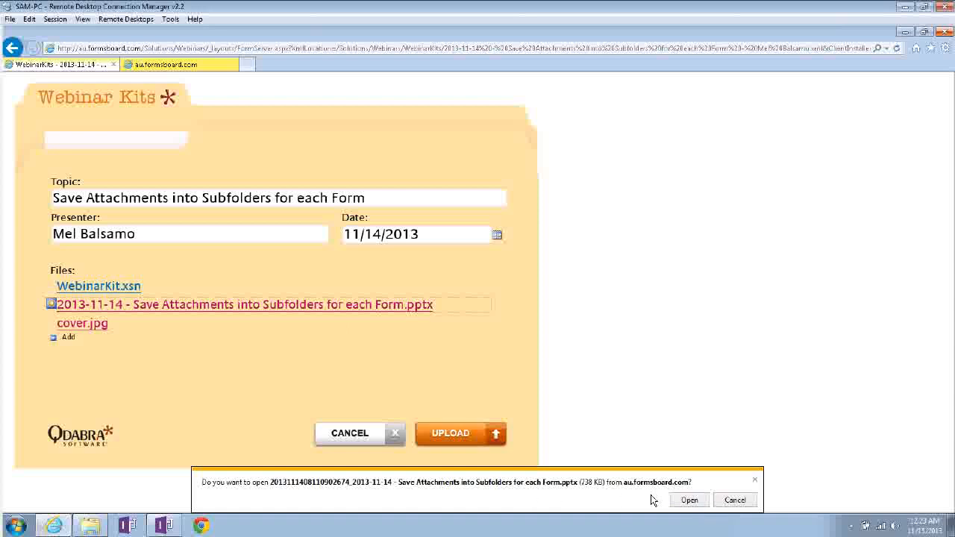
pyautogui.click(687, 500)
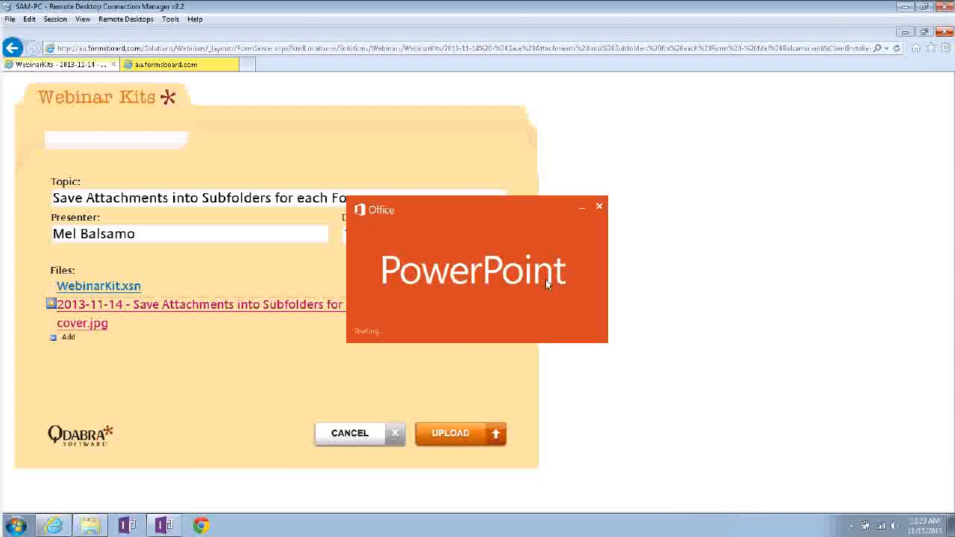